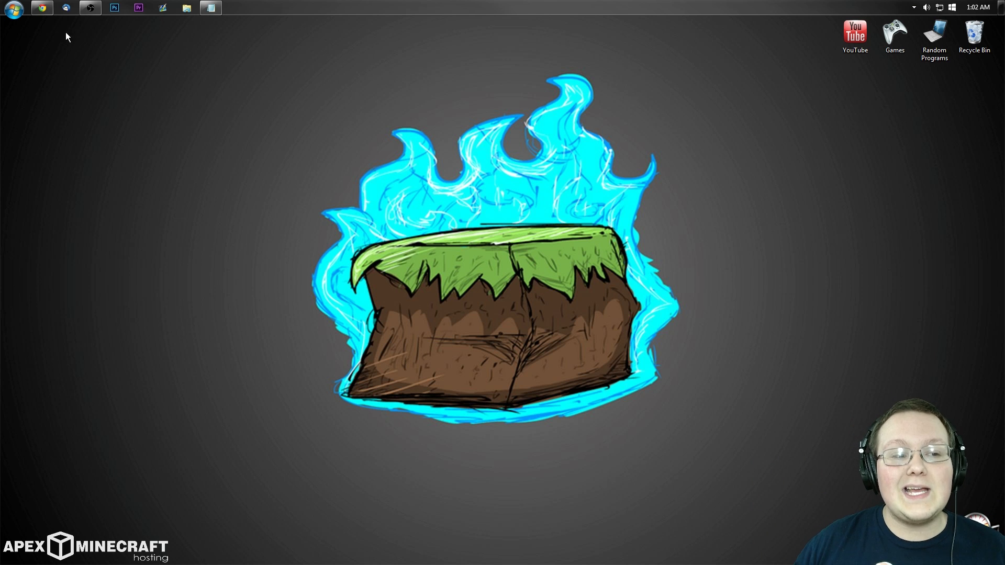
Download the Windows (32/64-bit) build of MultiMC from multimc.org in Chrome
left_click(40, 7)
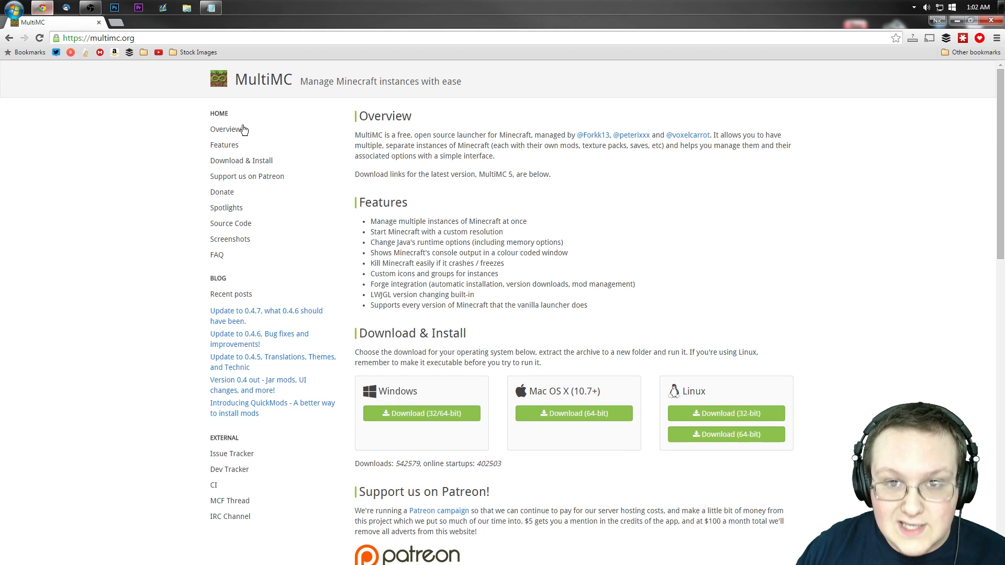
mouse_move(340, 153)
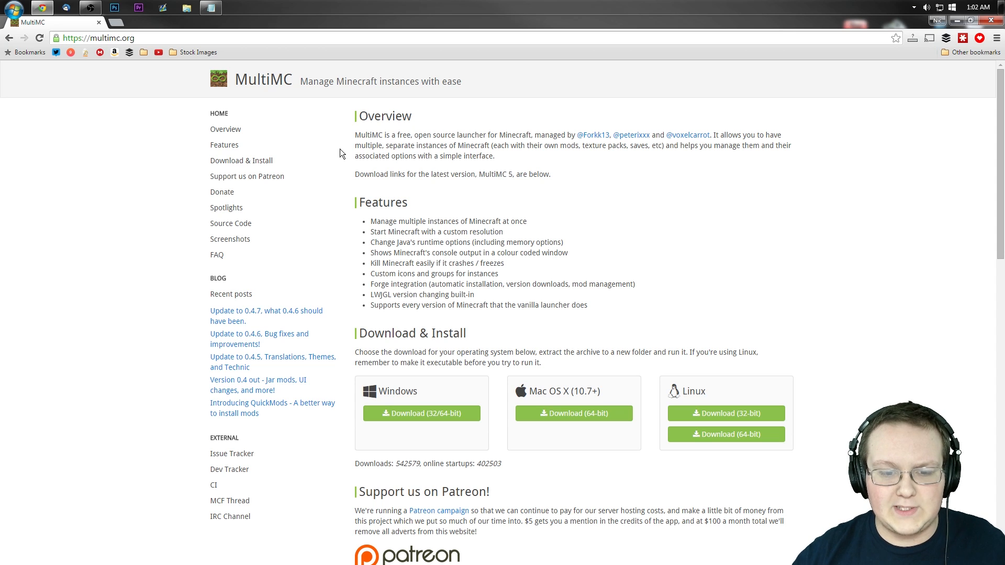
scroll("down", 3)
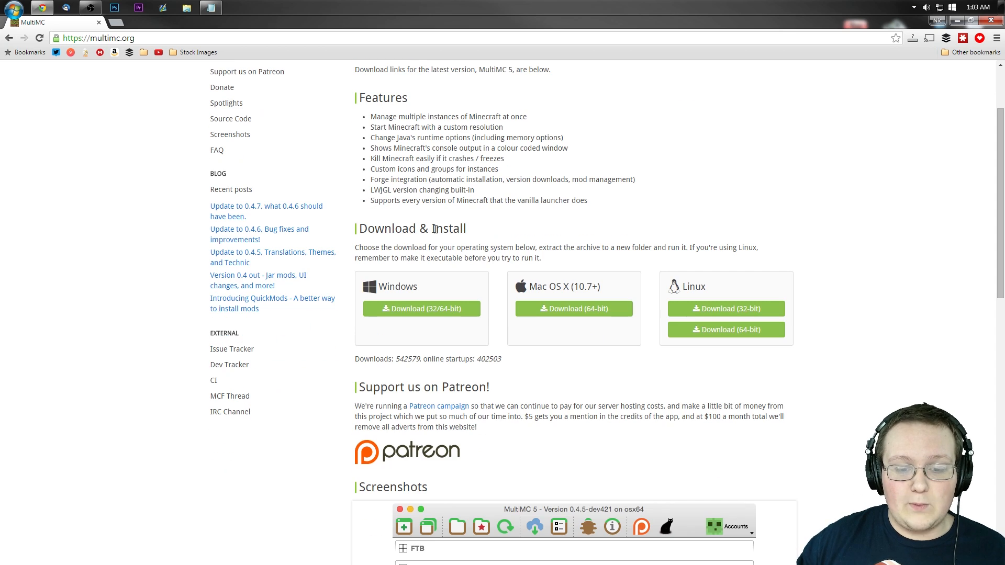
mouse_move(422, 308)
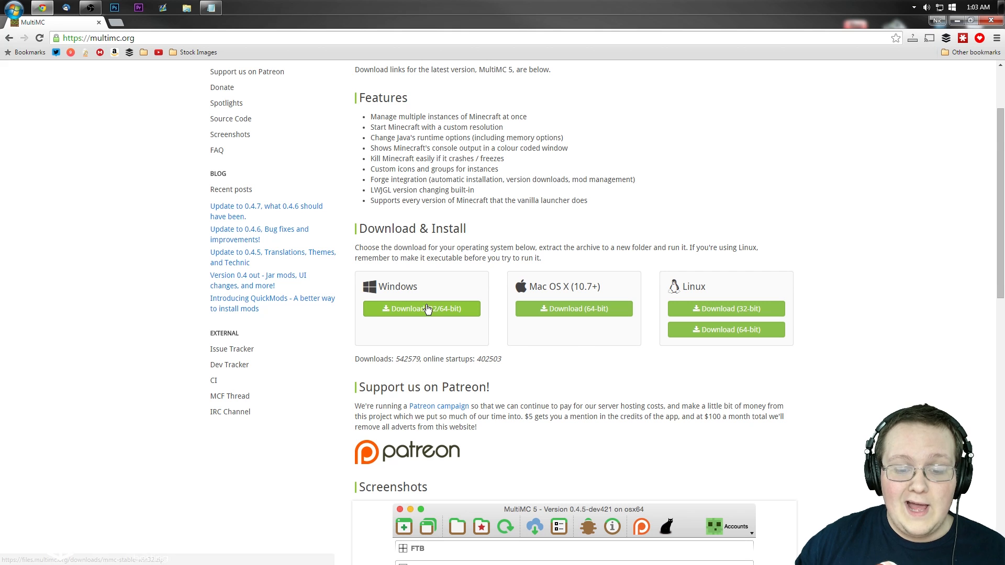
mouse_move(427, 317)
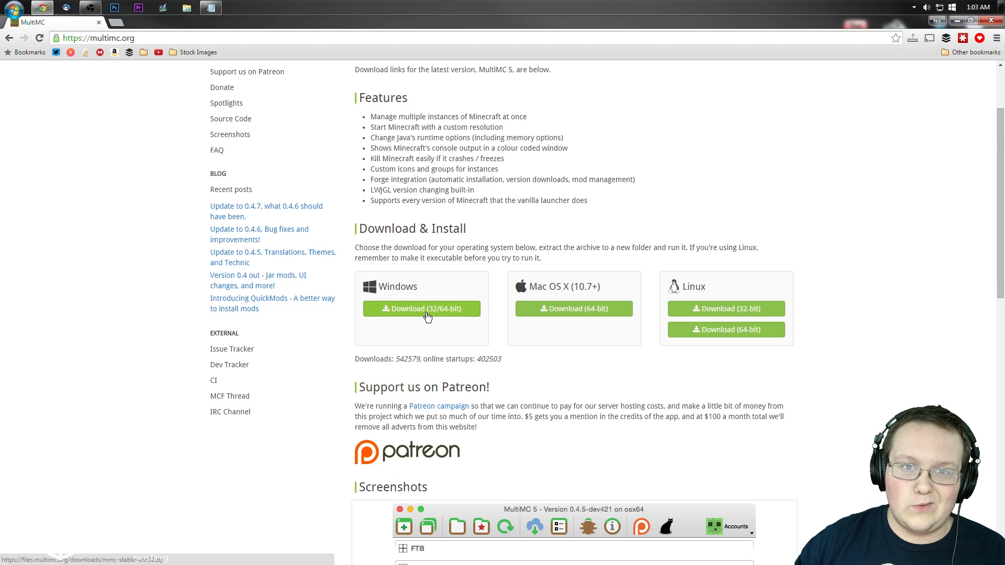
left_click(422, 307)
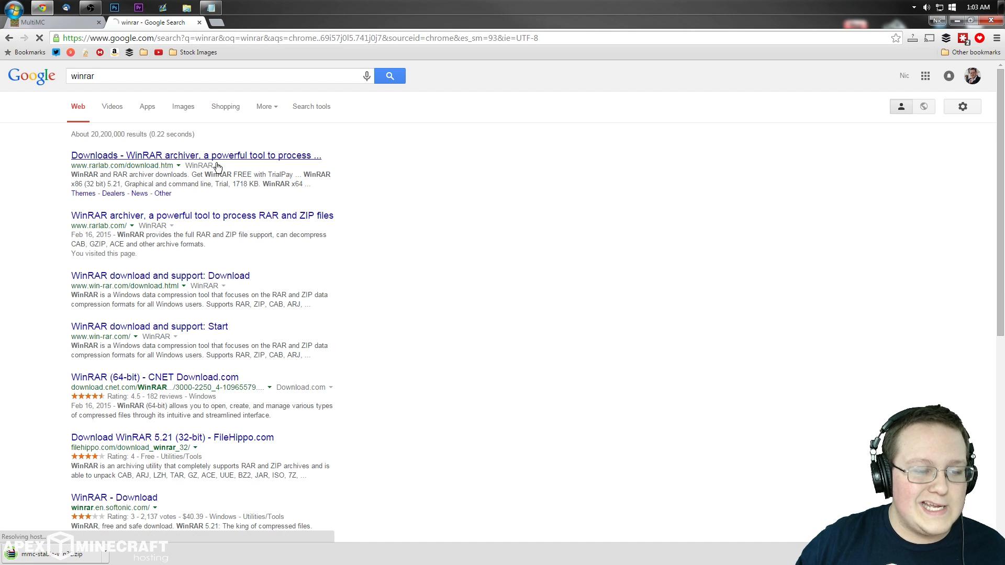
Go to the rarlab.com WinRAR downloads page from the Google results
left_click(196, 155)
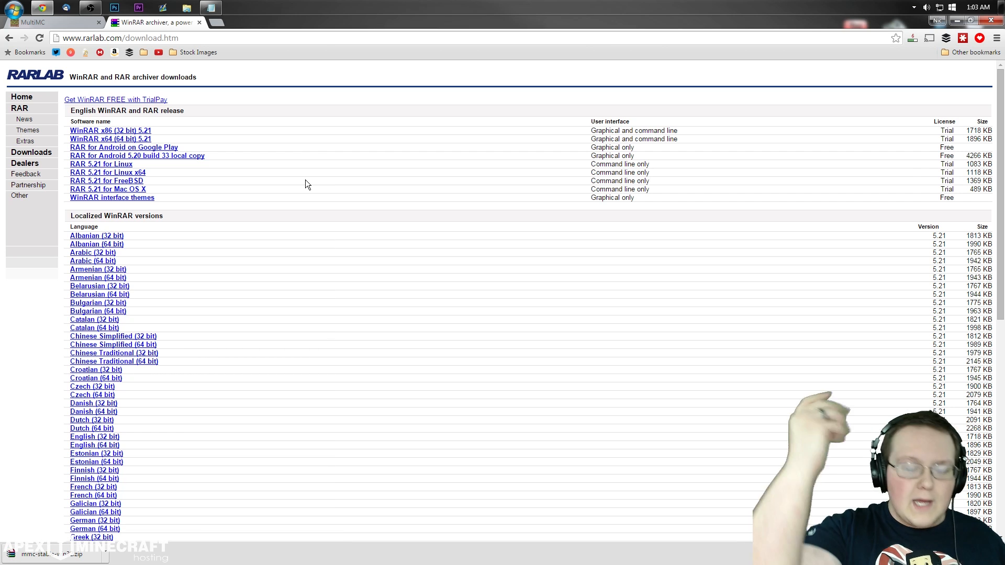
mouse_move(110, 131)
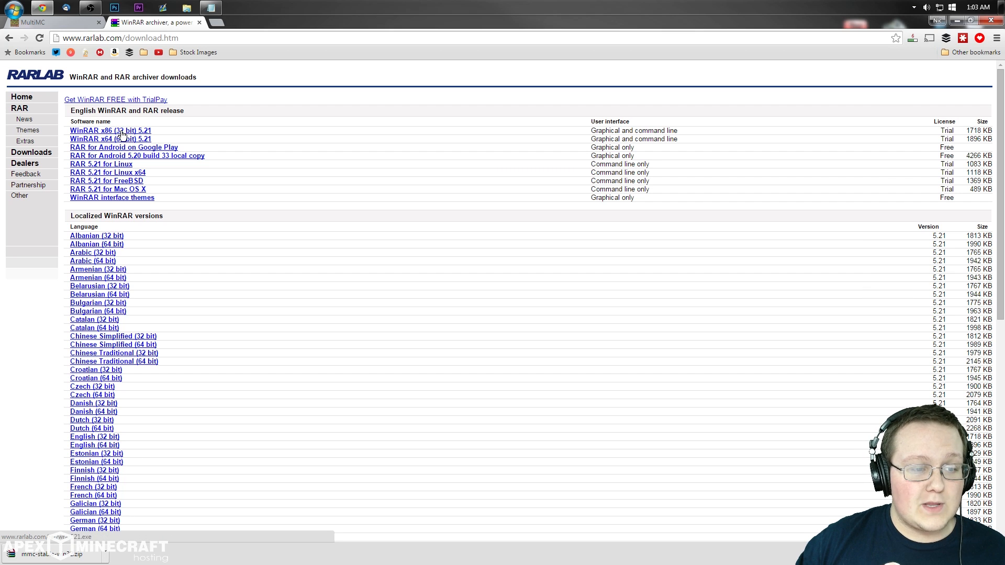
mouse_move(124, 147)
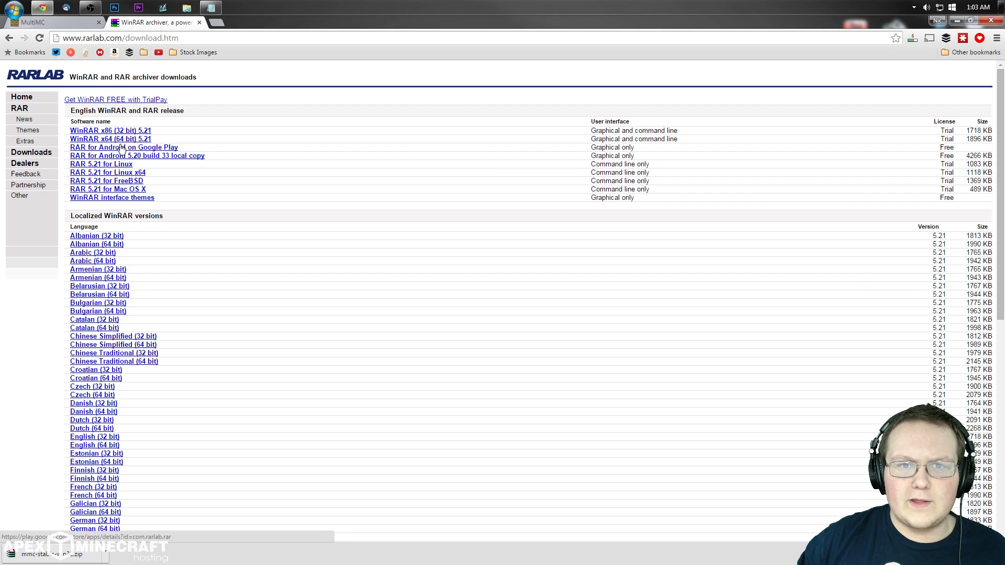
mouse_move(120, 139)
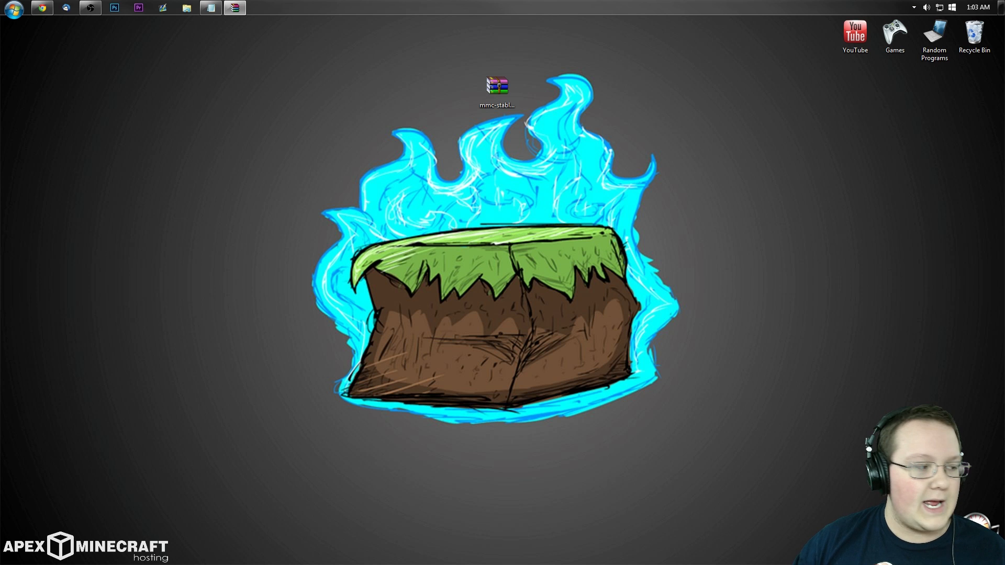
Extract the MultiMC folder from the downloaded zip onto the desktop and close WinRAR
double_click(496, 84)
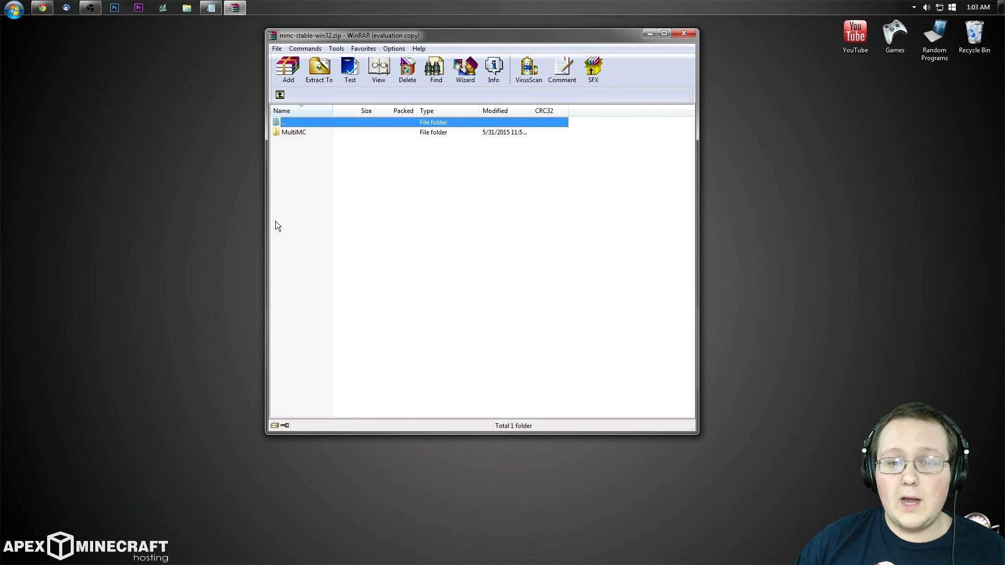
mouse_move(521, 249)
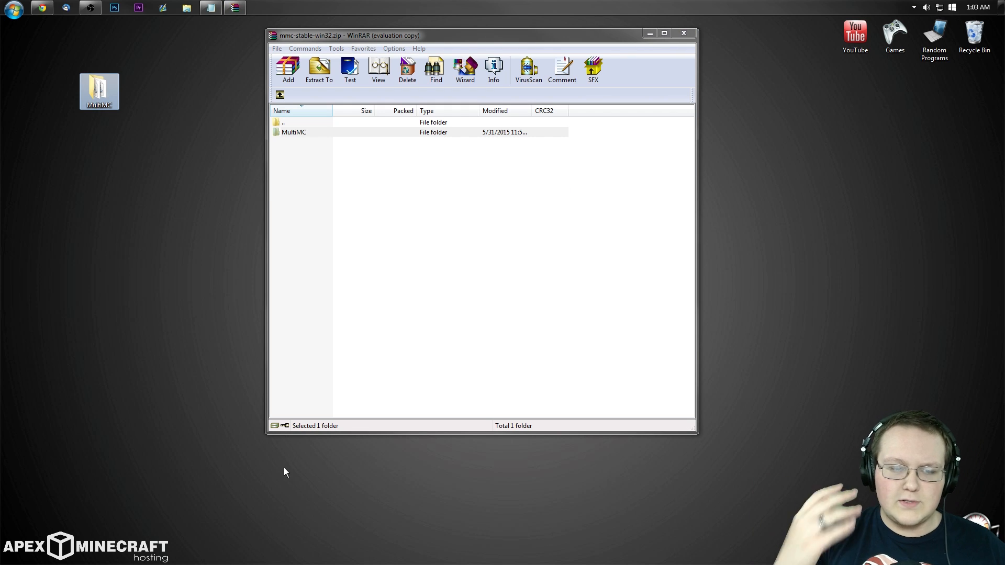
left_click(682, 33)
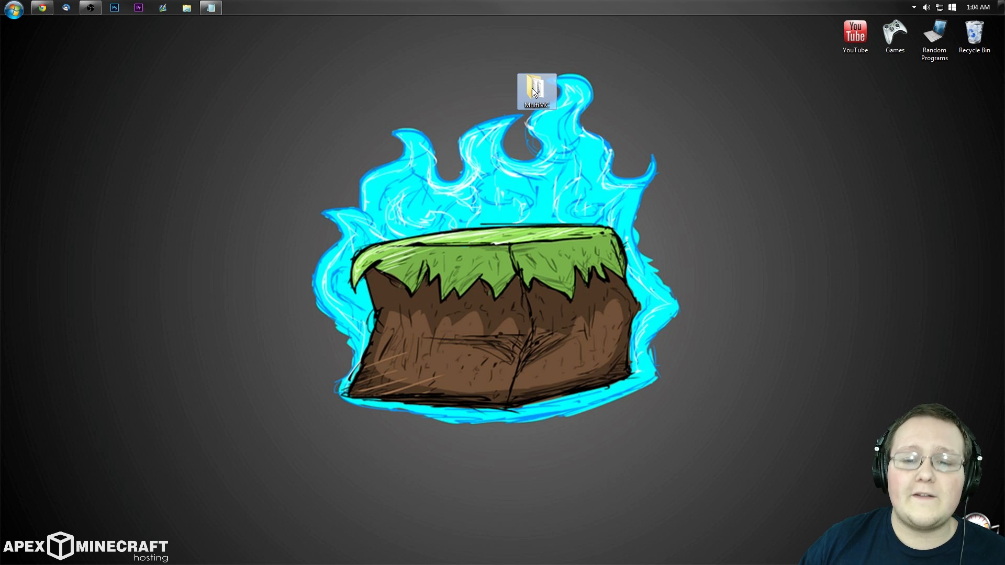
double_click(536, 91)
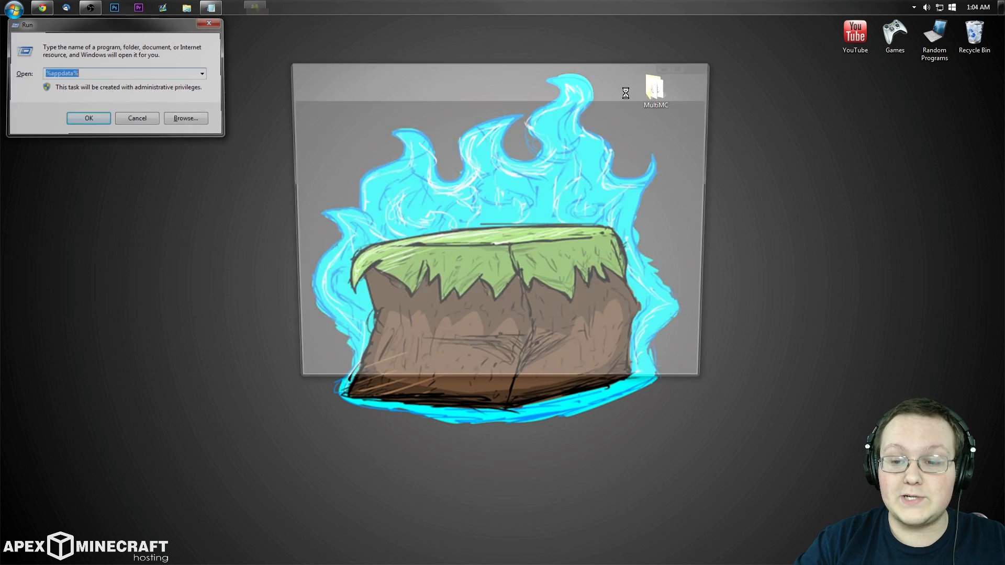
Move the MultiMC folder into AppData\Roaming and go inside it
left_click(88, 118)
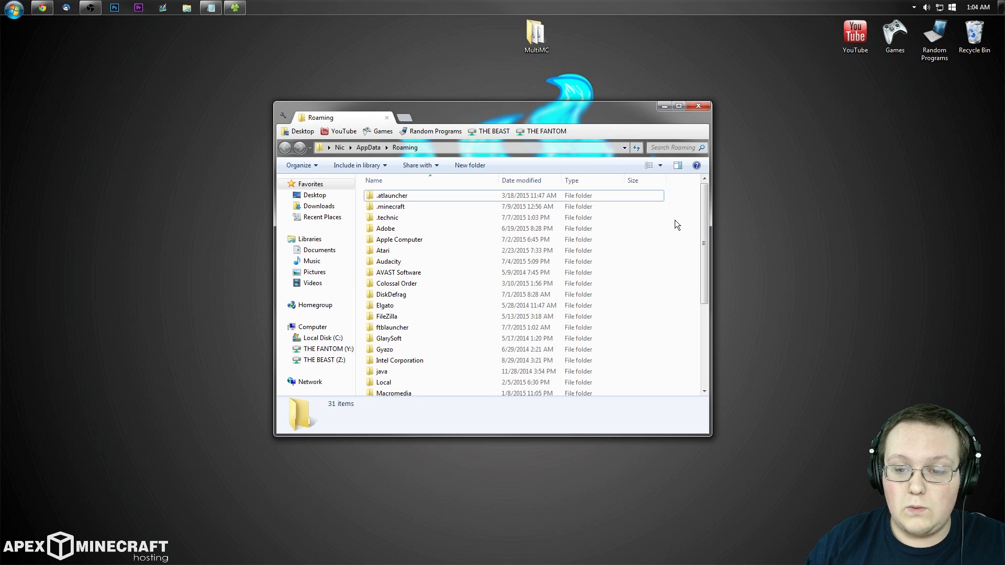
left_click(387, 290)
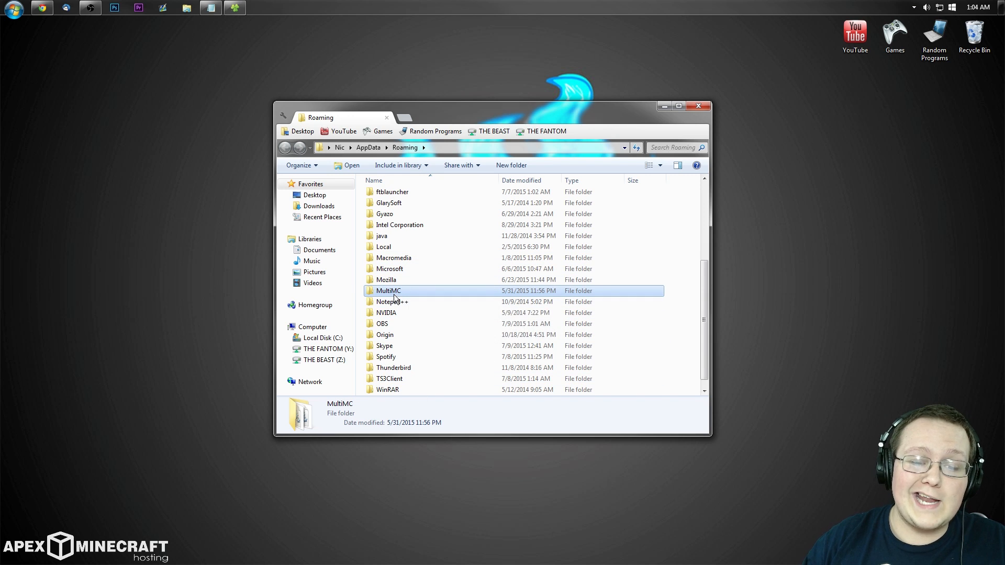
double_click(388, 290)
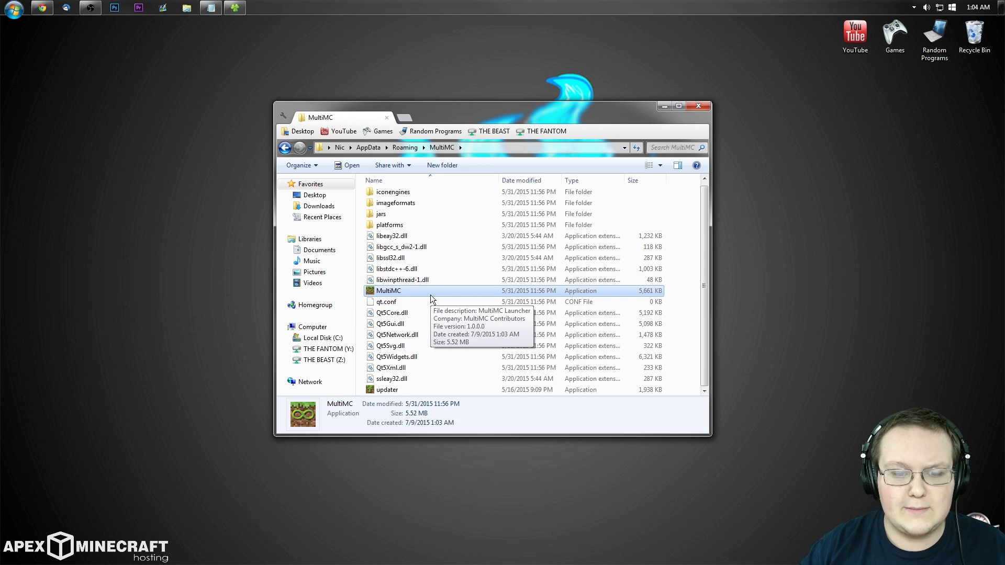
mouse_move(434, 293)
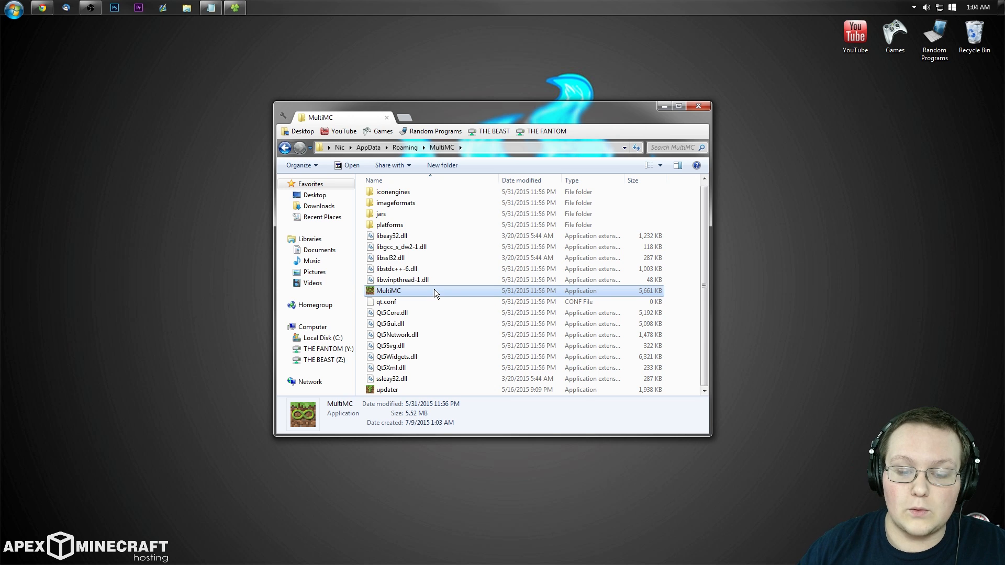
Create a desktop shortcut to MultiMC.exe and launch MultiMC from it
right_click(387, 290)
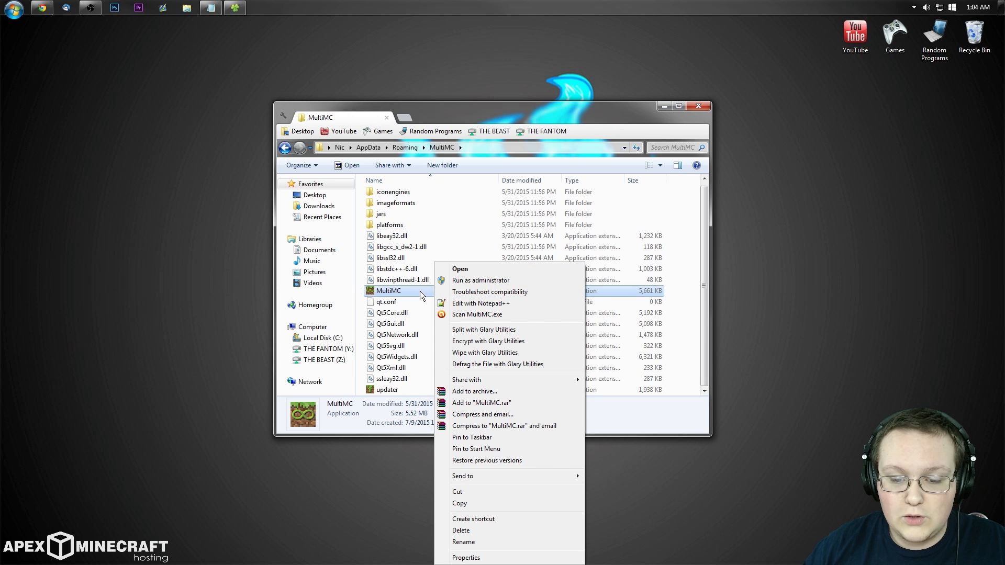
mouse_move(420, 300)
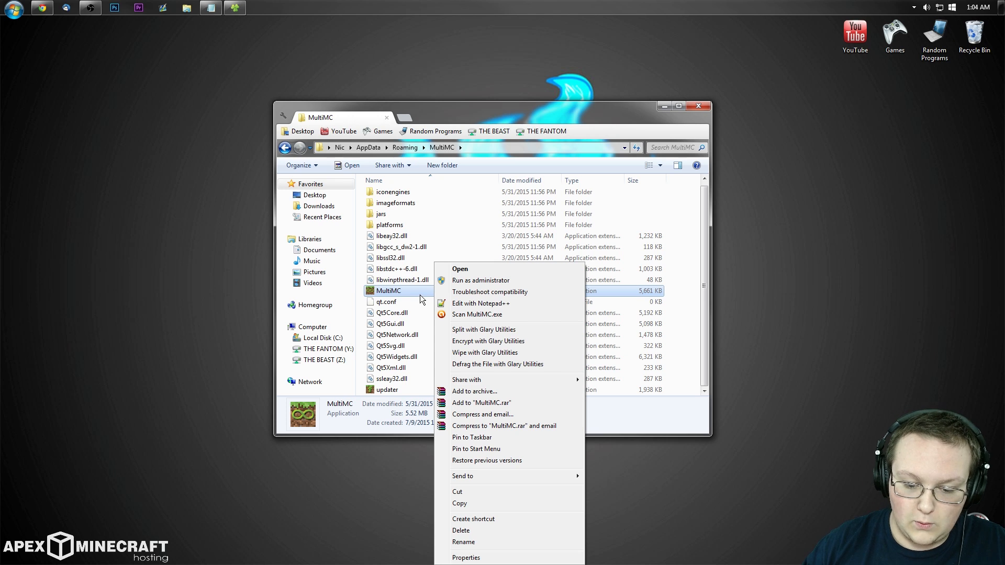
mouse_move(483, 387)
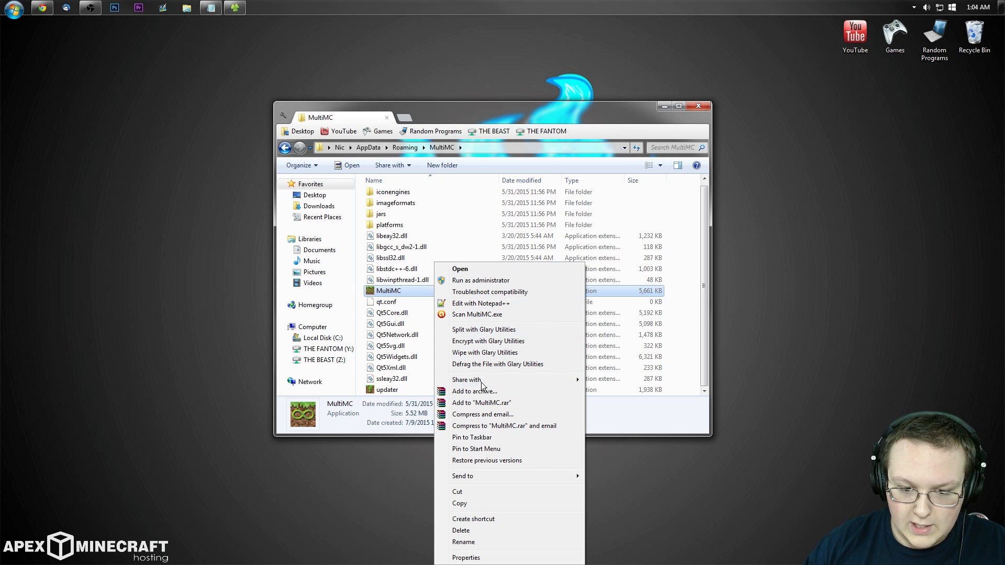
mouse_move(473, 519)
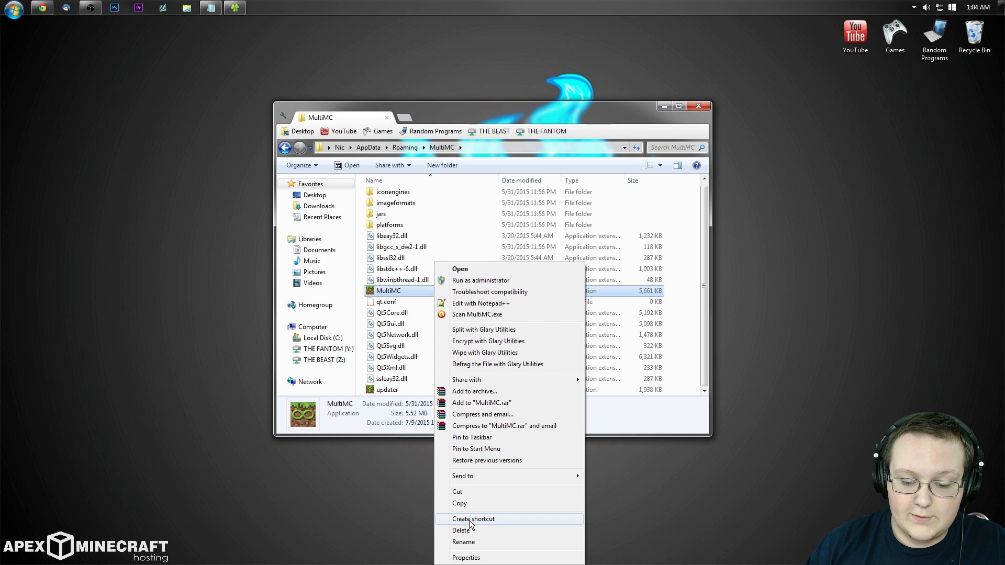
left_click(473, 520)
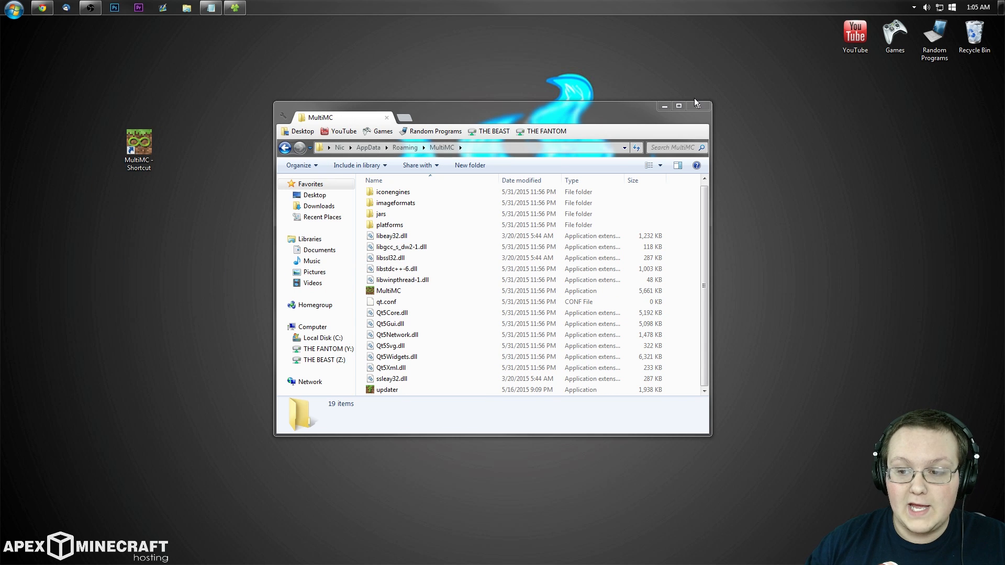
double_click(387, 290)
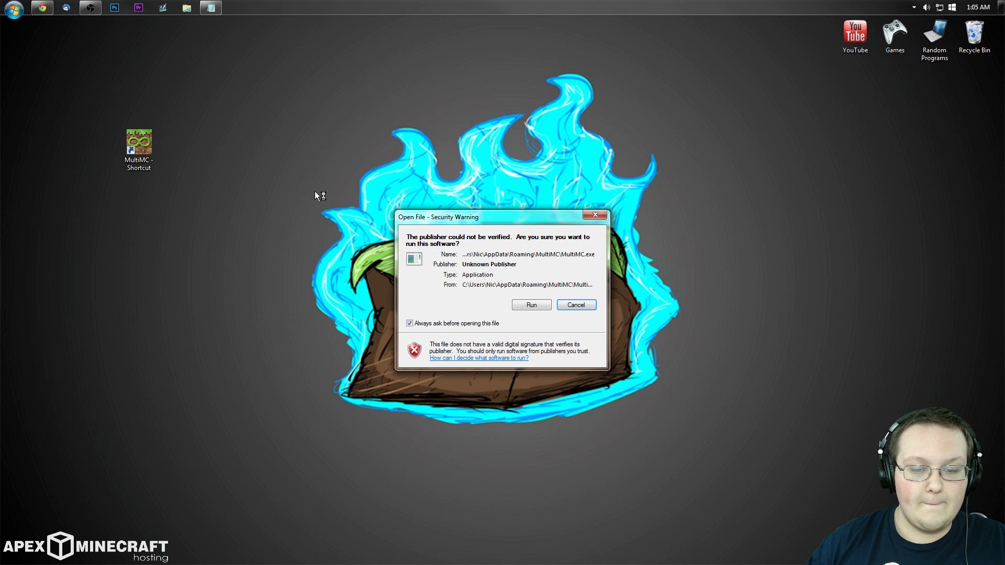
Allow MultiMC to run without future warnings and accept the detected Java 1.8.0_25
left_click(409, 323)
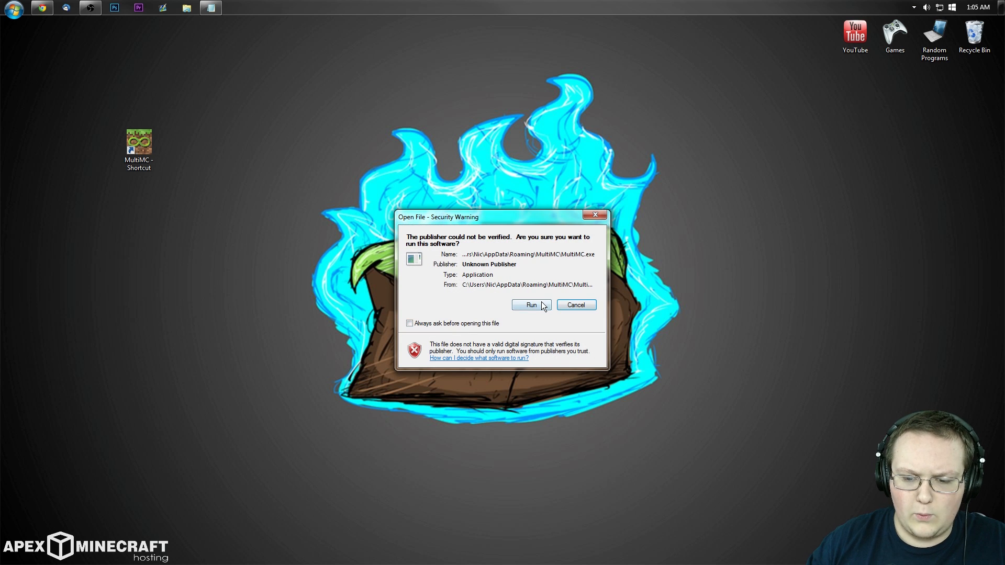
left_click(531, 305)
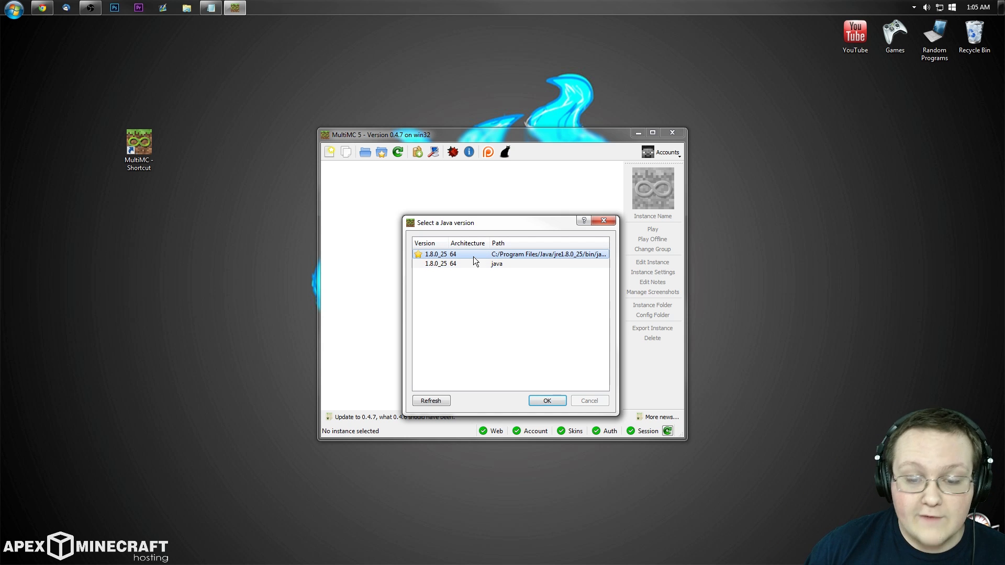
mouse_move(488, 283)
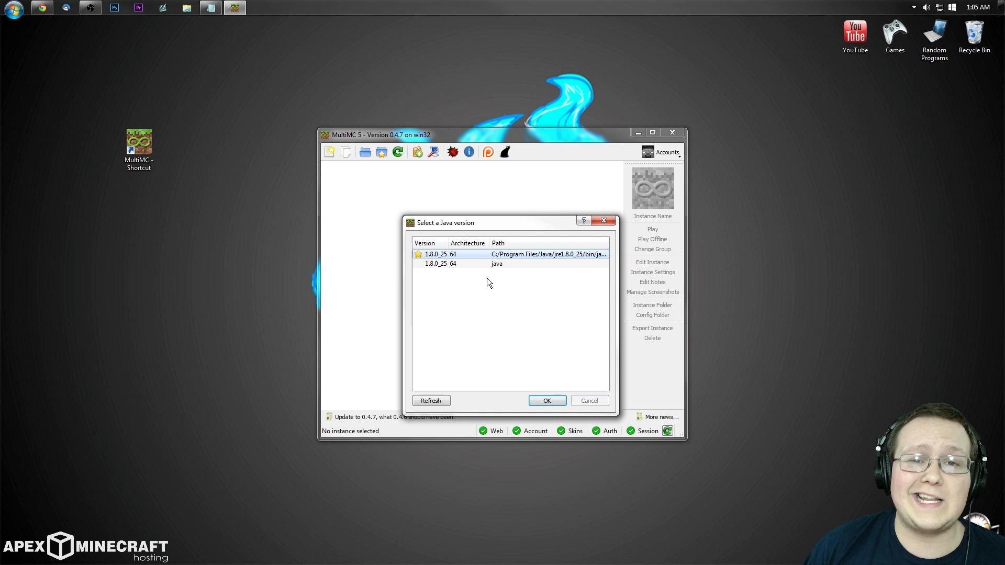
mouse_move(493, 285)
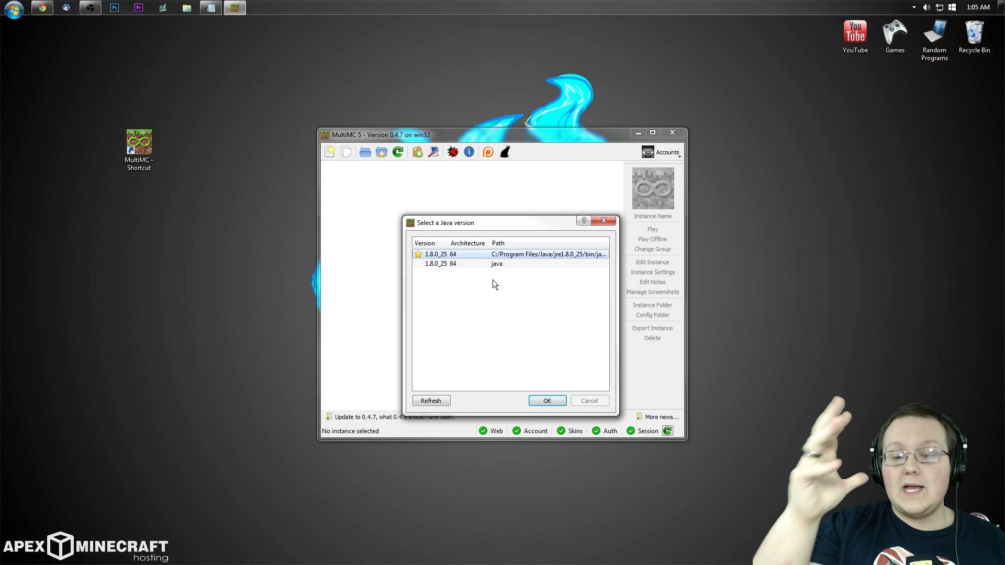
mouse_move(457, 266)
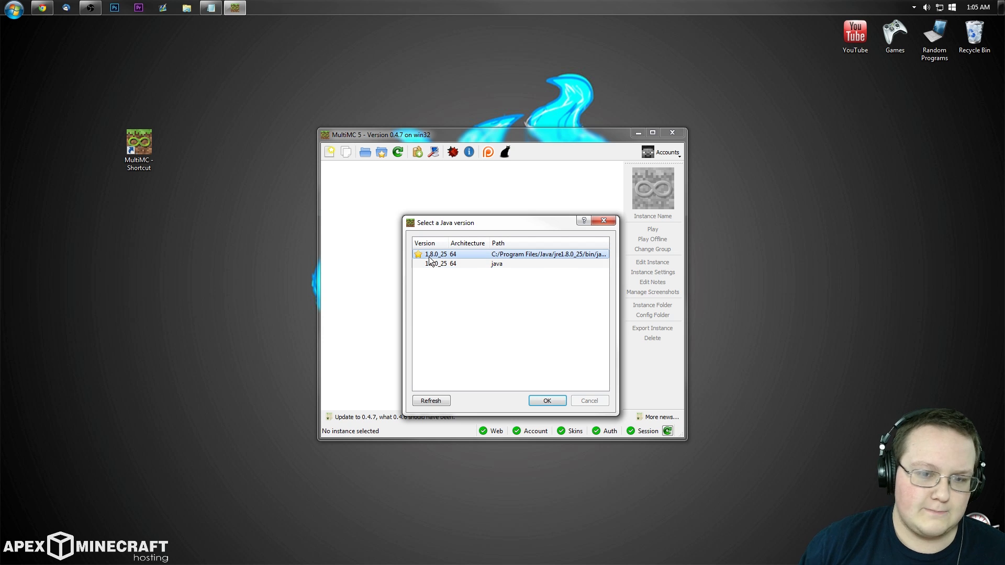
mouse_move(482, 254)
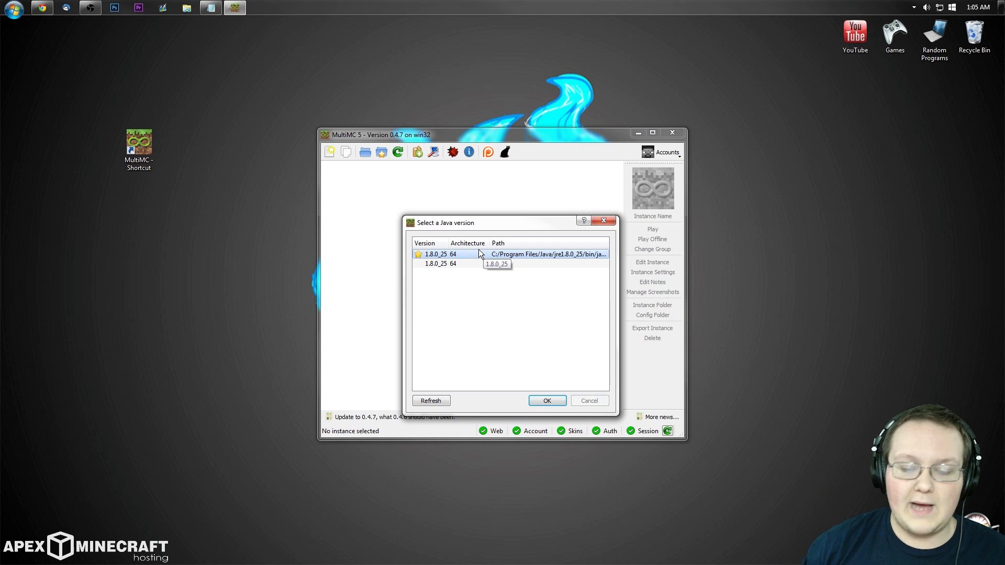
left_click(547, 401)
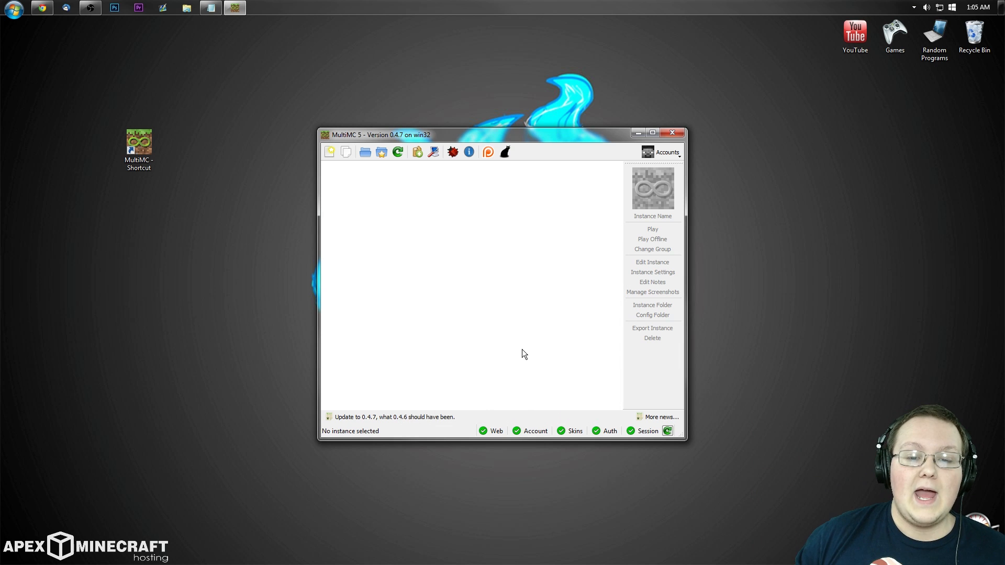
mouse_move(536, 304)
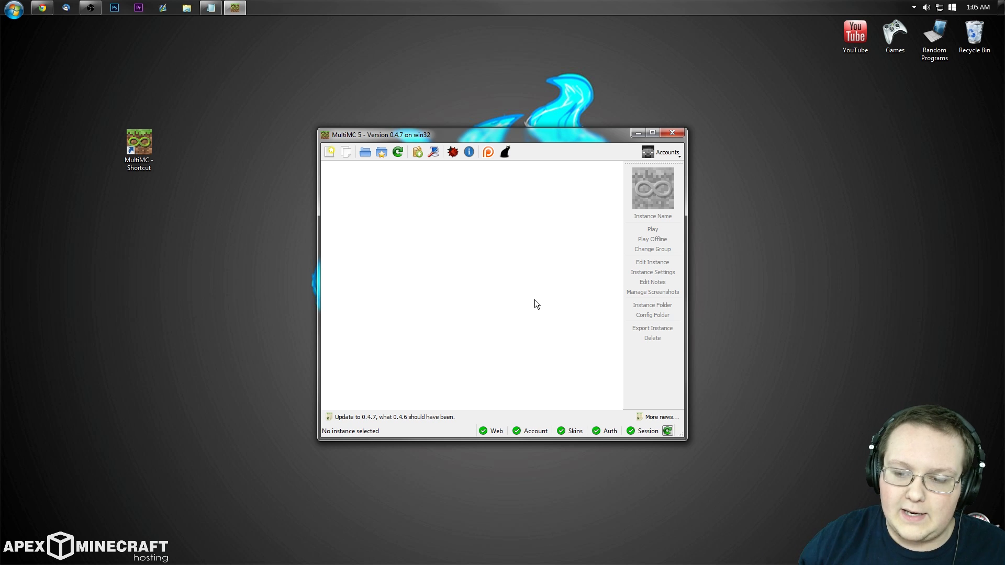
mouse_move(661, 152)
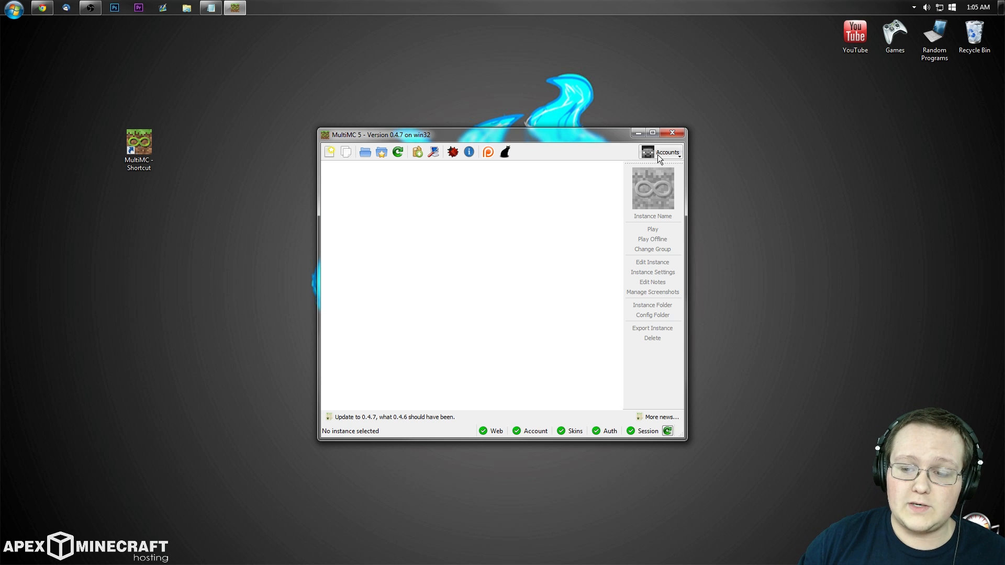
Start adding a Mojang account via Accounts > Manage Accounts and enter the email and password
left_click(667, 152)
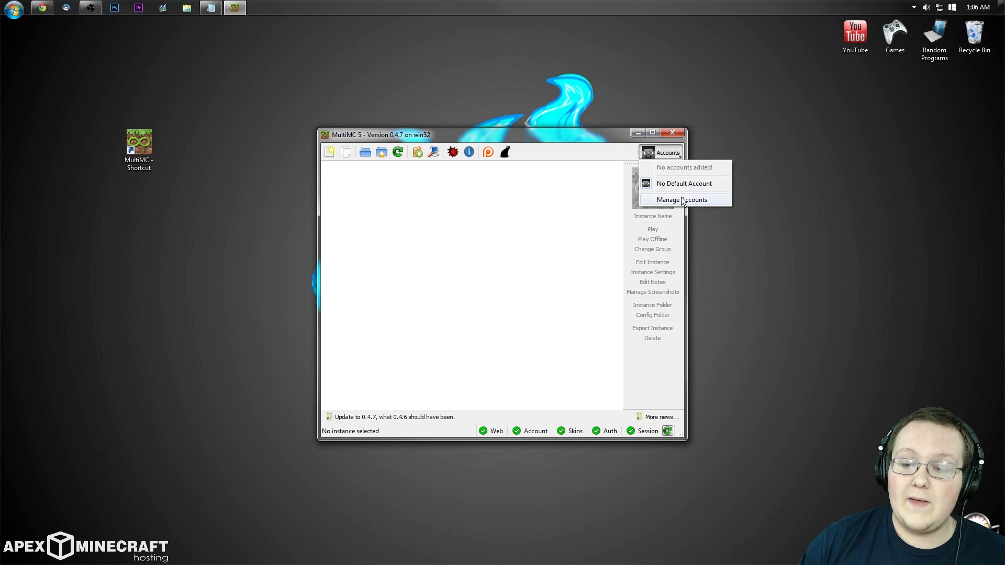
left_click(681, 199)
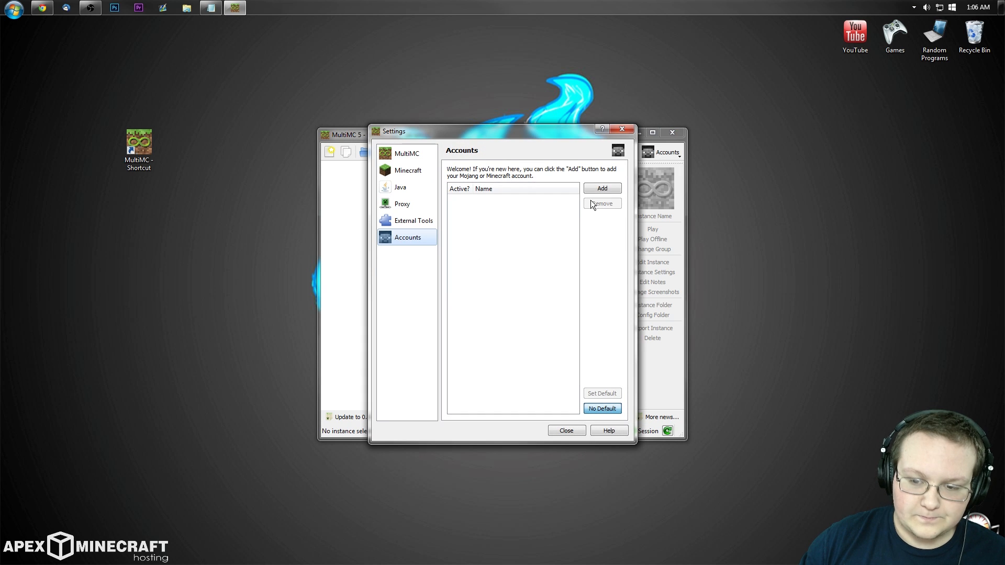
left_click(601, 187)
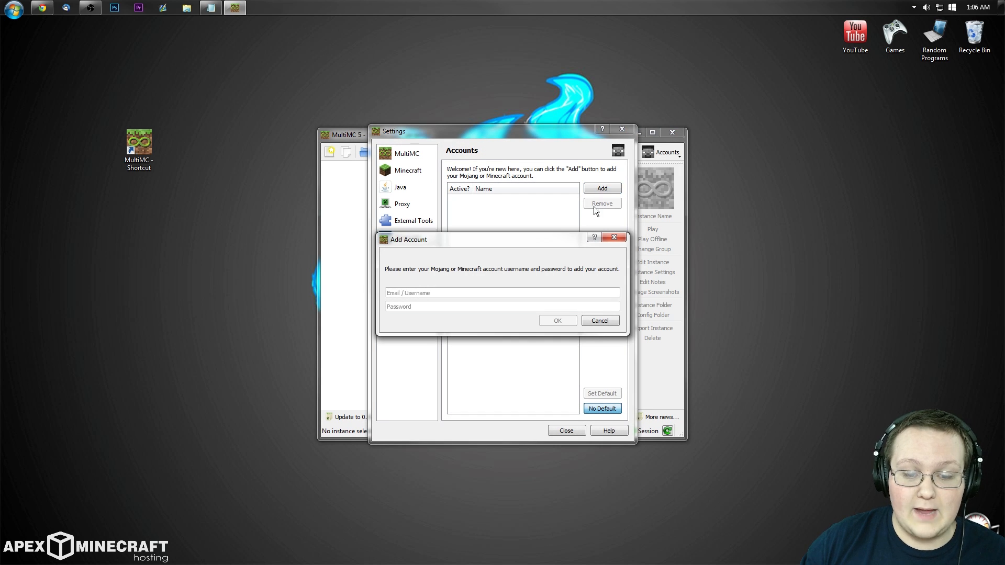
mouse_move(428, 260)
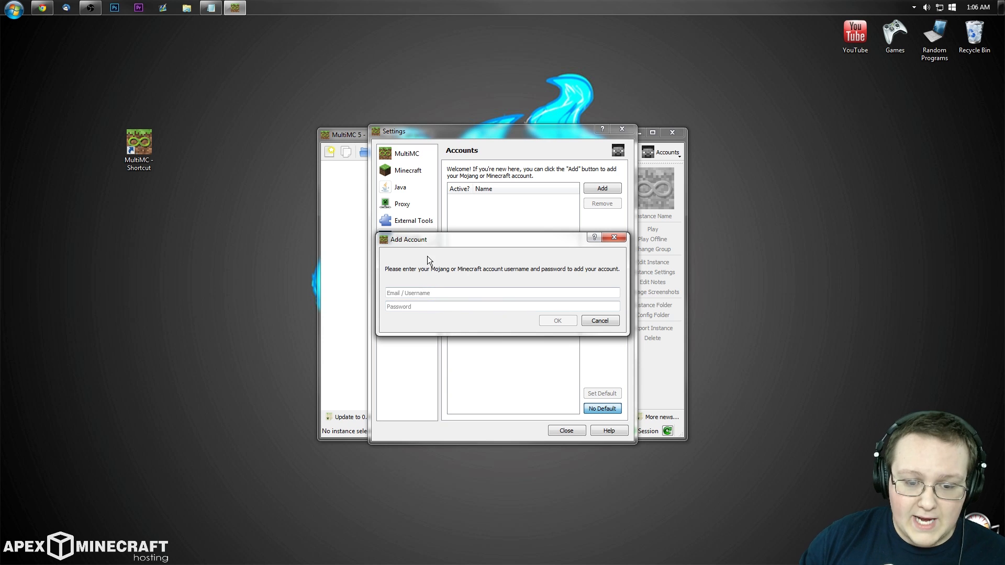
mouse_move(384, 270)
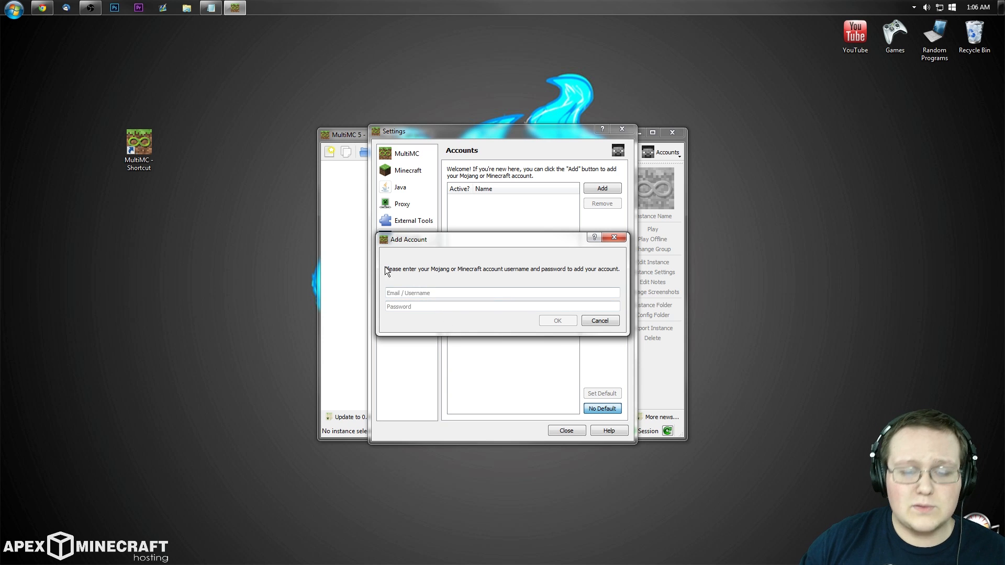
mouse_move(461, 320)
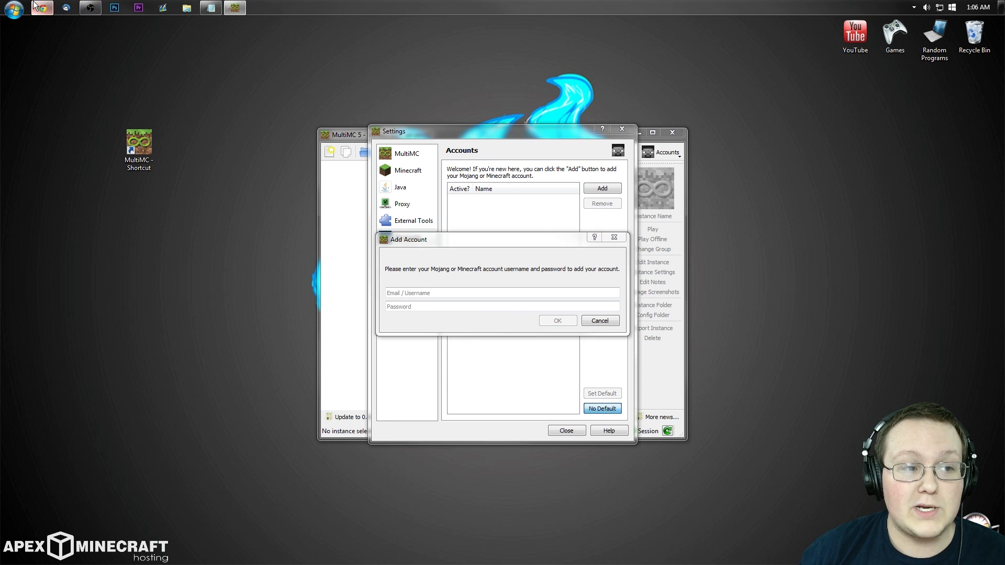
left_click(41, 7)
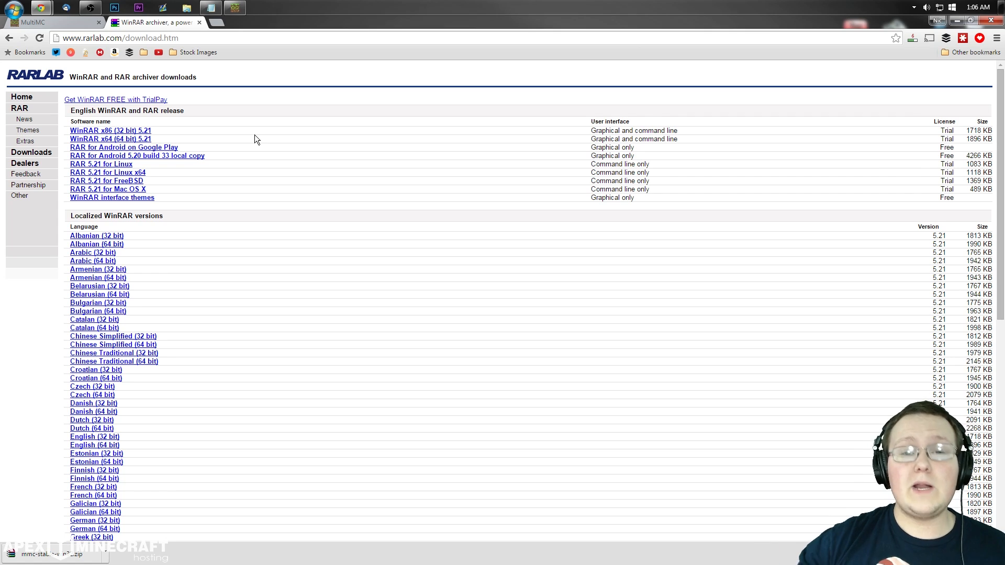
mouse_move(480, 130)
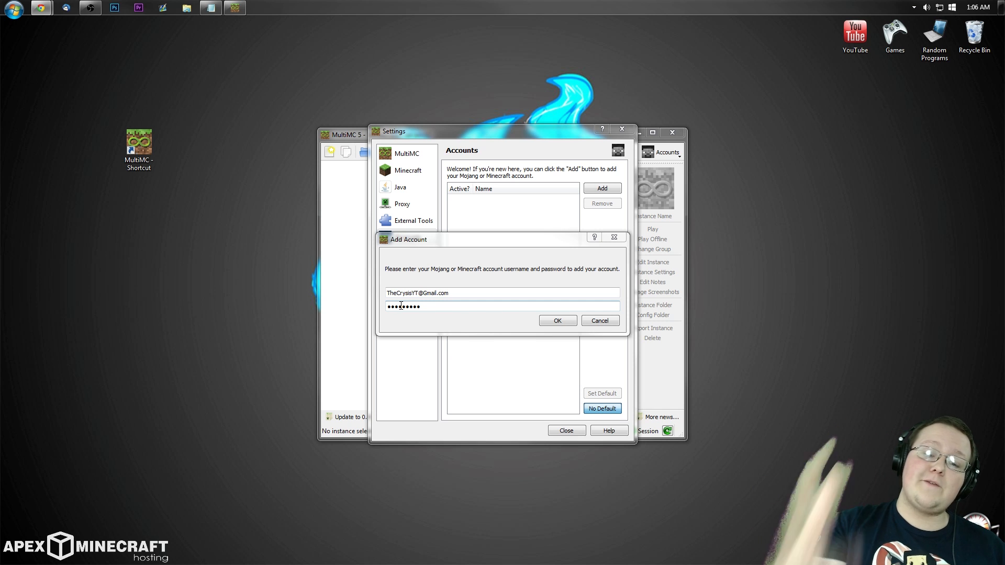
Submit the credentials to log in the Mojang account and select it in the Accounts list
left_click(555, 320)
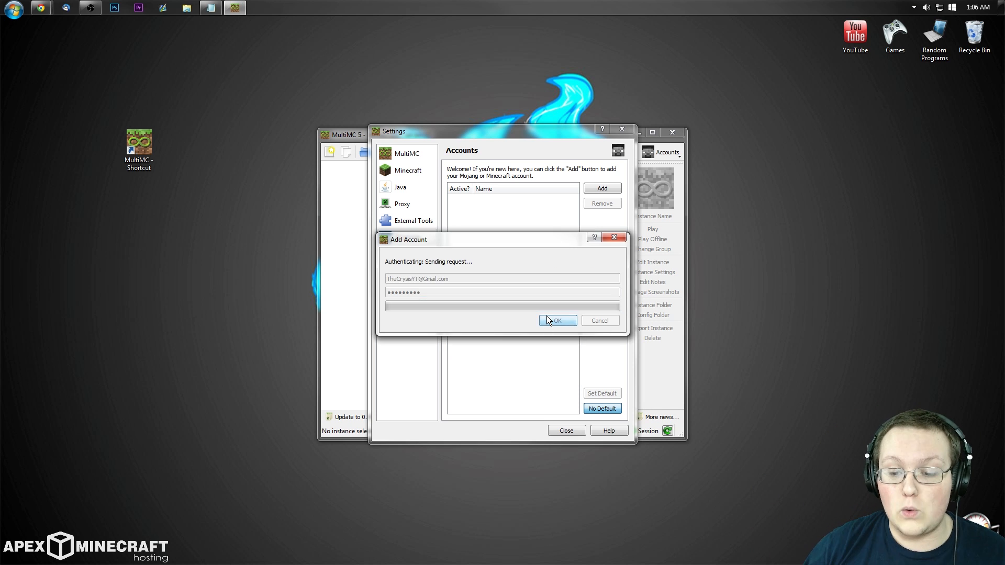
left_click(556, 320)
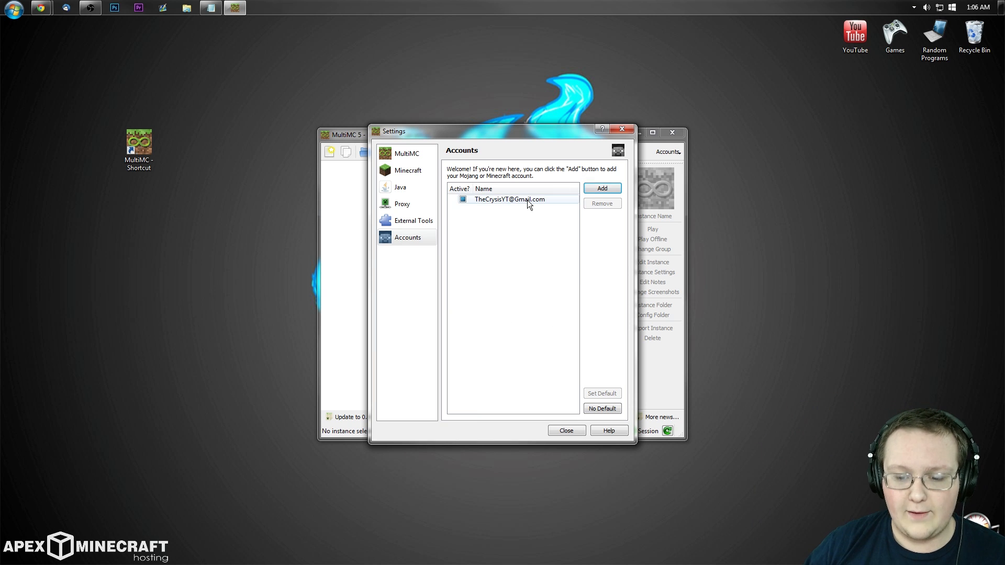
left_click(509, 198)
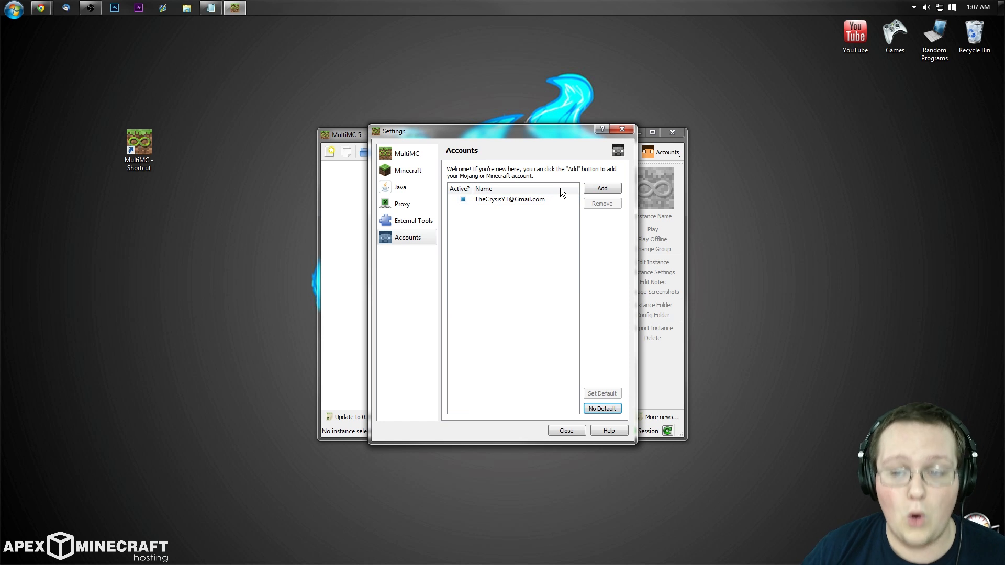
mouse_move(564, 180)
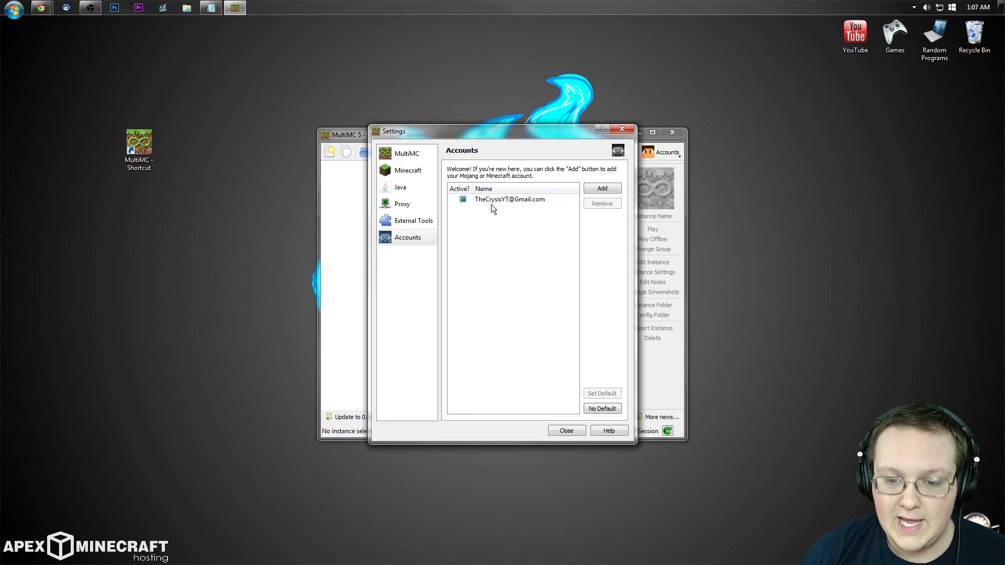
mouse_move(566, 430)
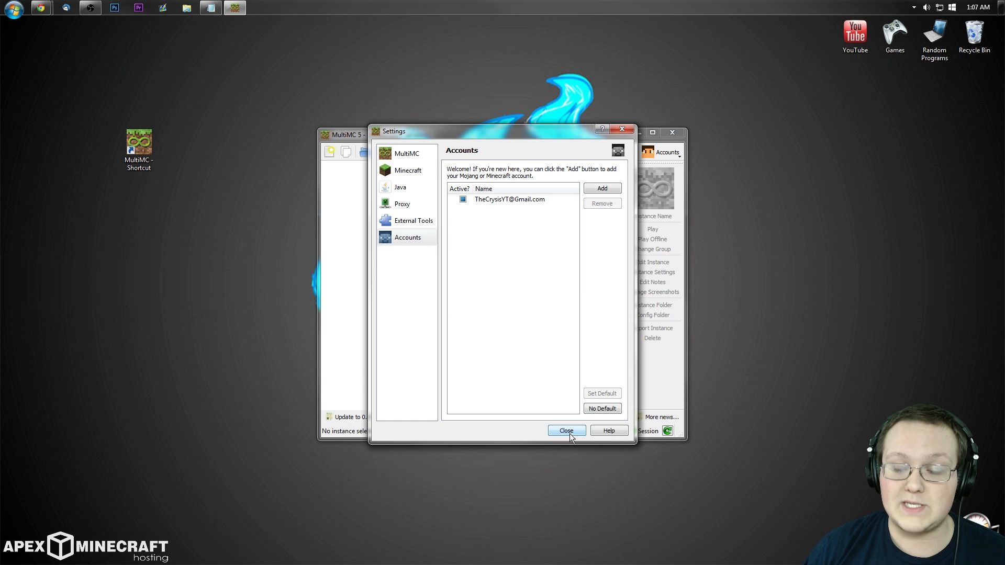
Close settings and create a new vanilla instance named 1.8 using Minecraft version 1.8
left_click(567, 430)
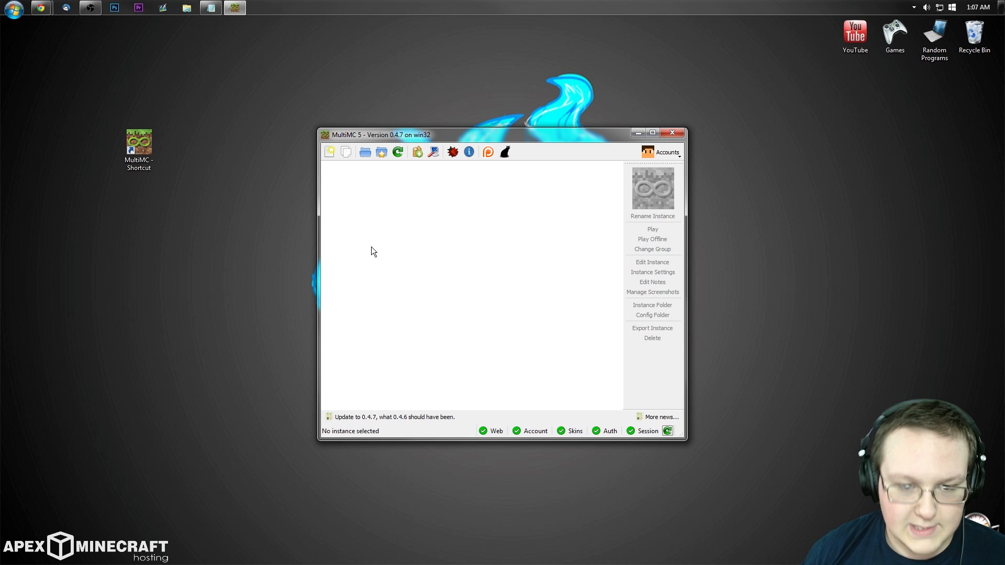
mouse_move(330, 152)
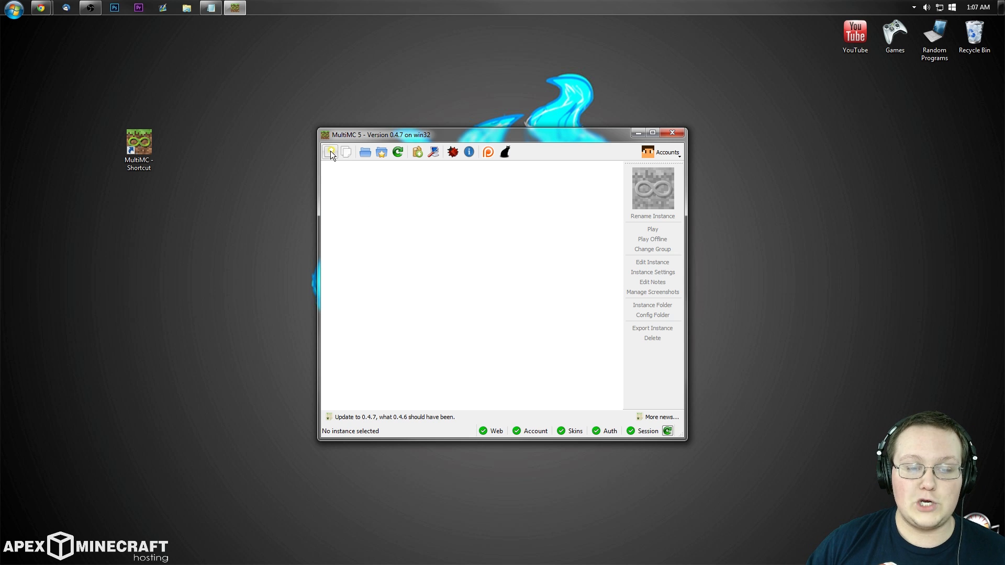
mouse_move(330, 152)
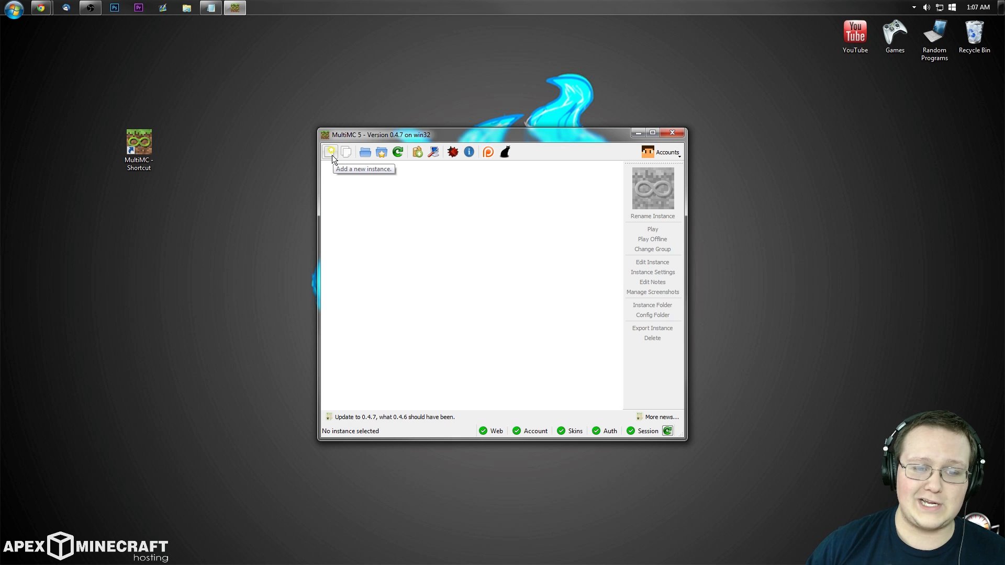
left_click(330, 152)
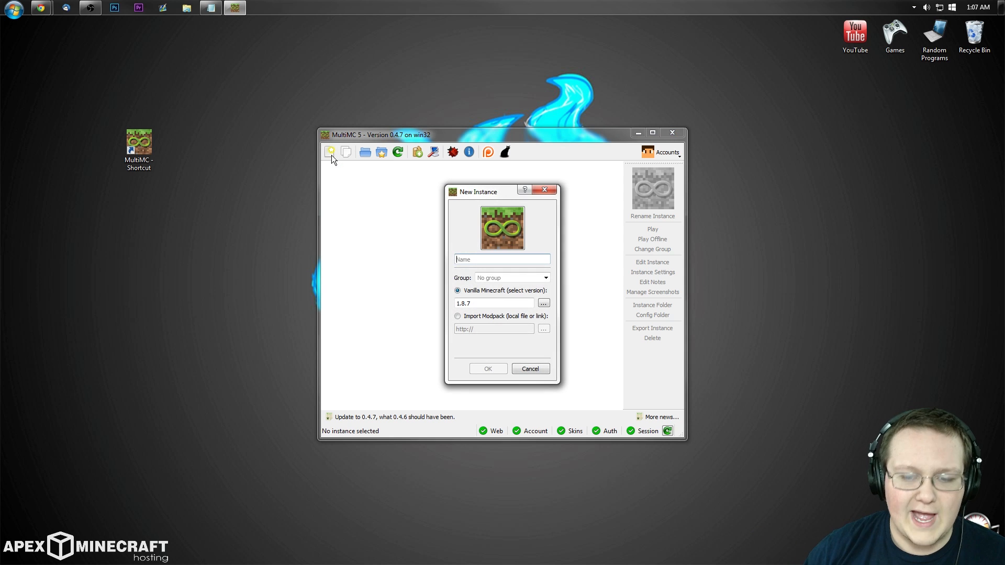
mouse_move(485, 296)
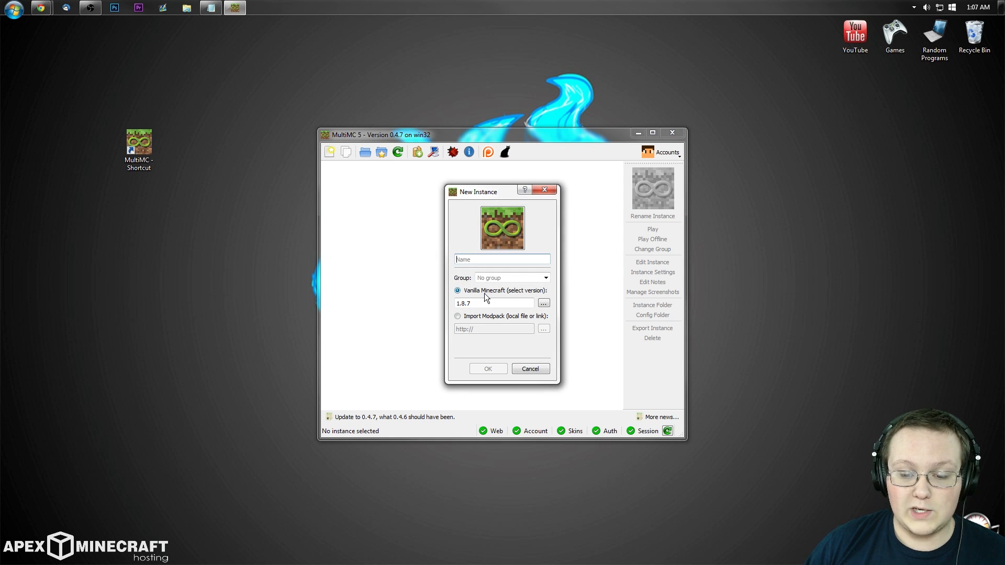
mouse_move(540, 296)
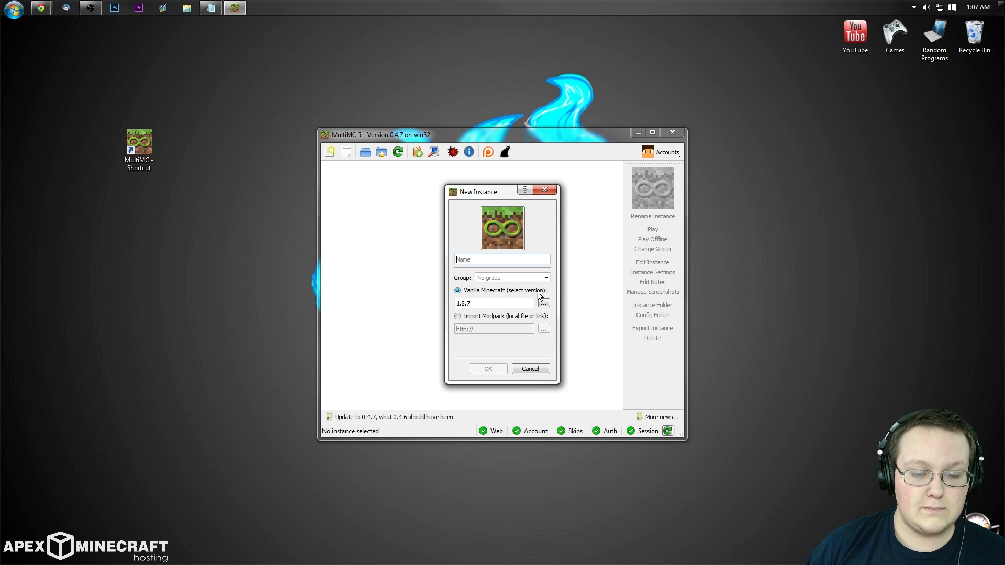
mouse_move(563, 298)
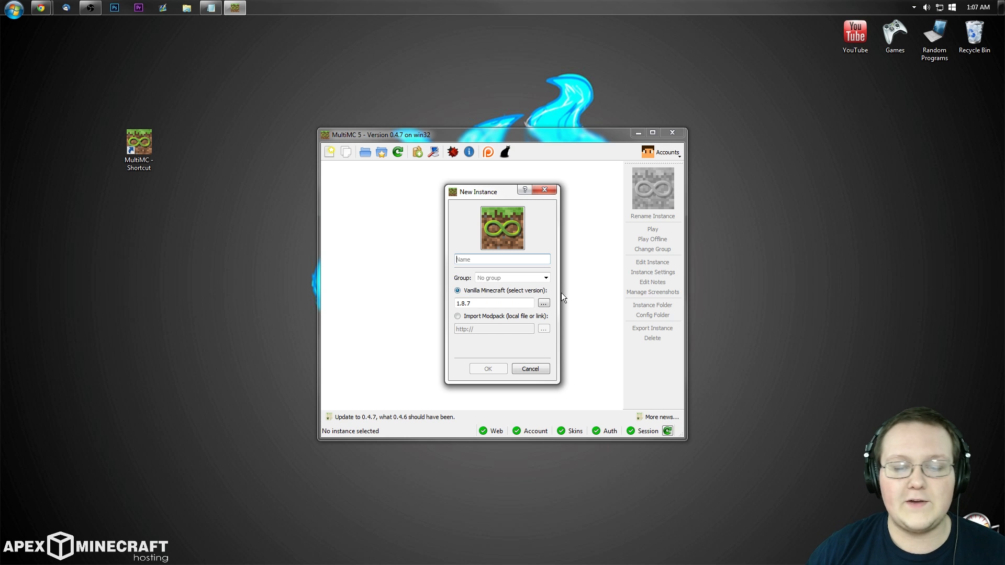
mouse_move(543, 303)
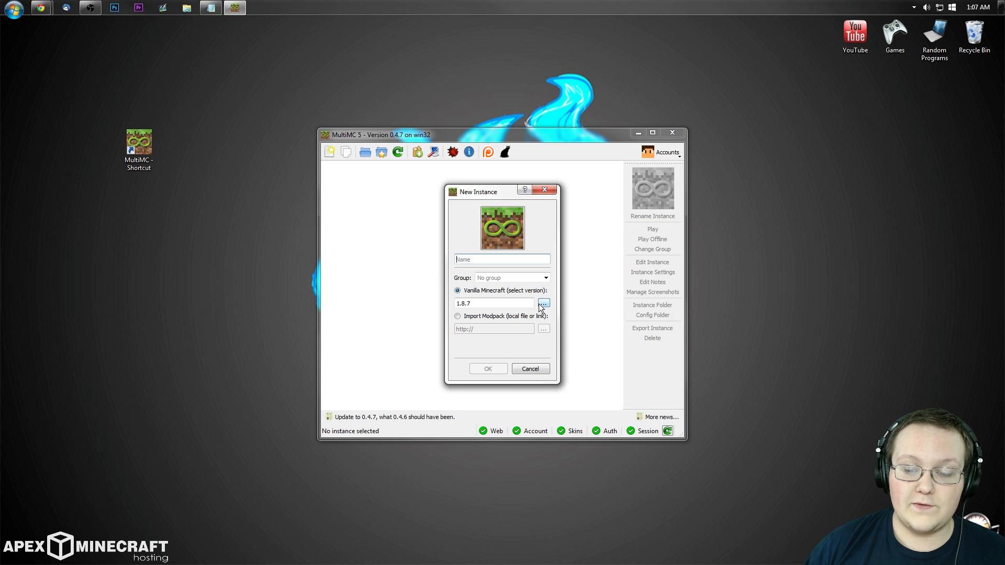
left_click(543, 303)
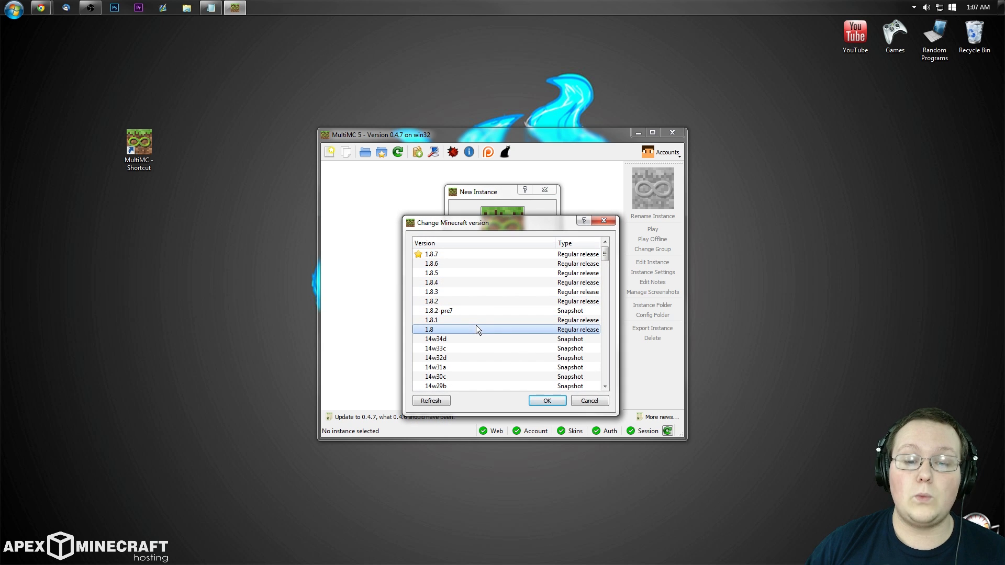
mouse_move(546, 401)
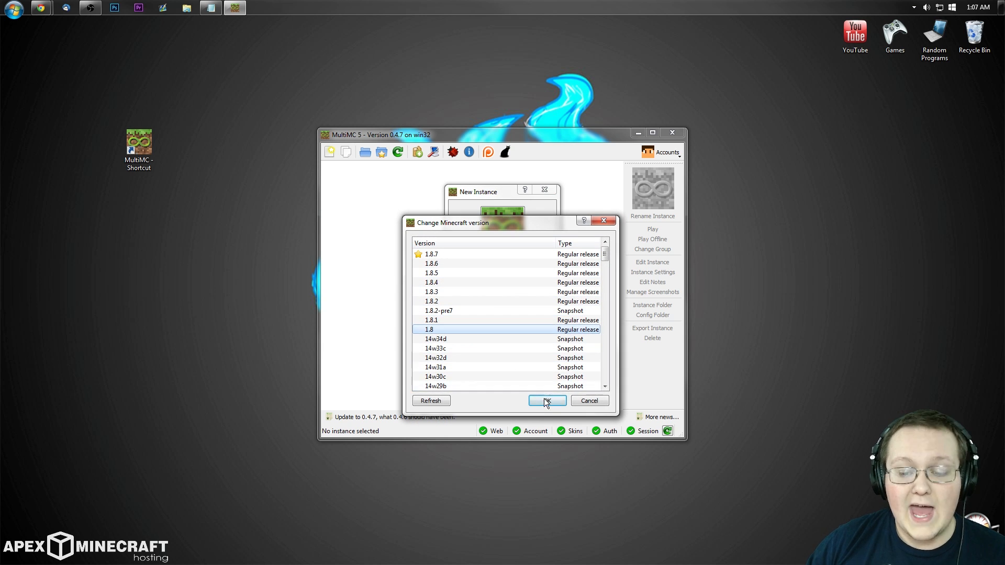
left_click(545, 401)
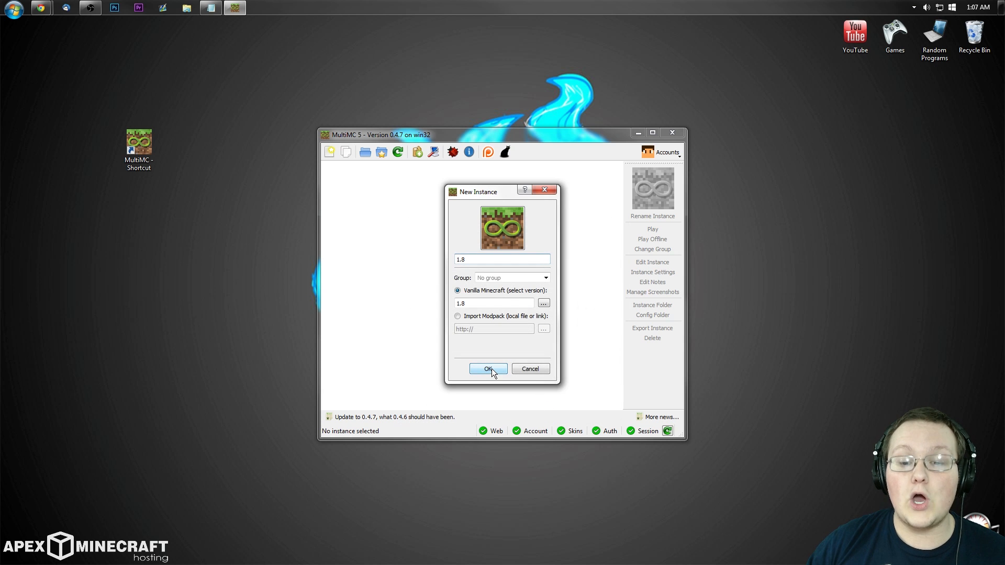
left_click(486, 368)
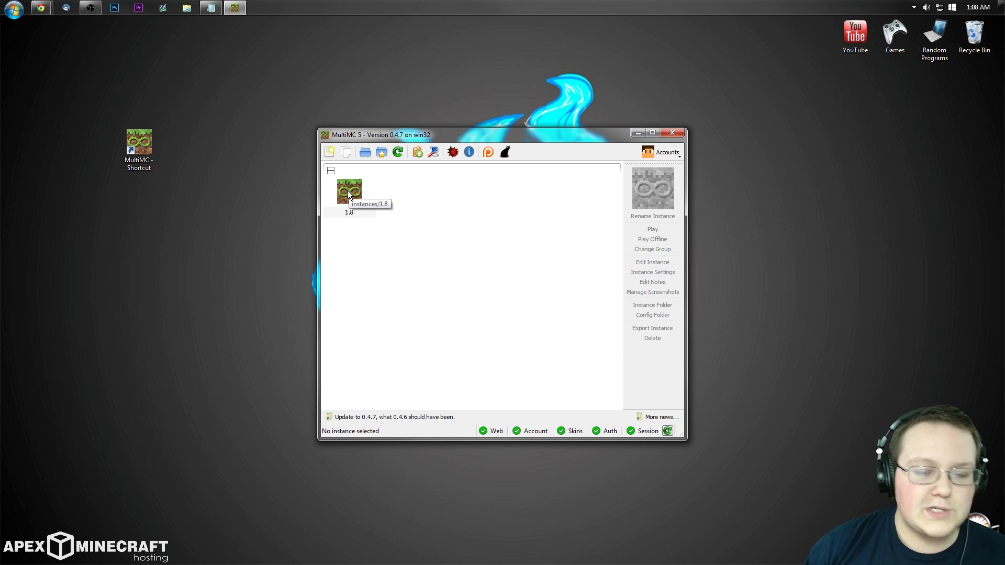
Edit the 1.8 instance and install Forge 11.14.3.1450, then return to the instance list
left_click(349, 193)
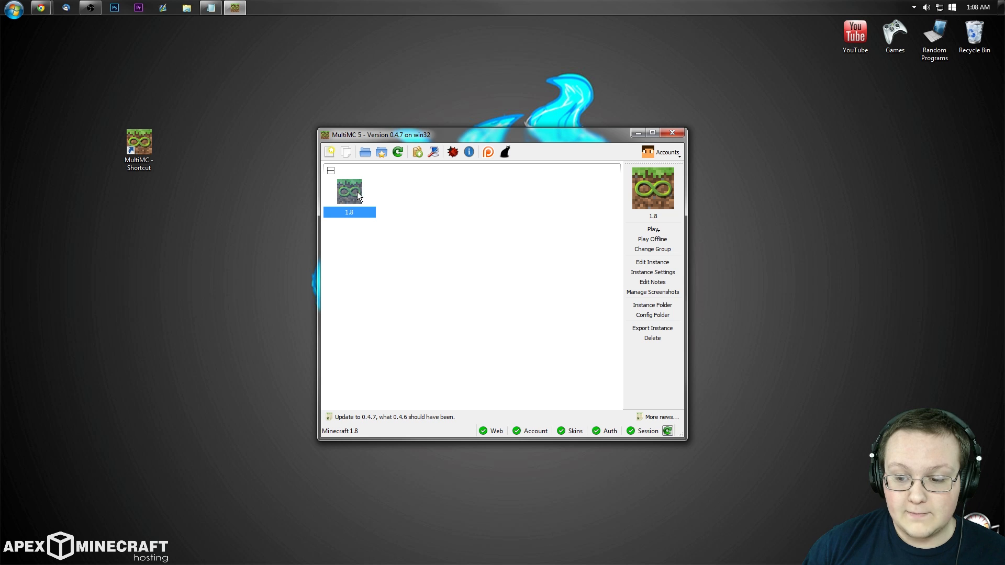
mouse_move(653, 262)
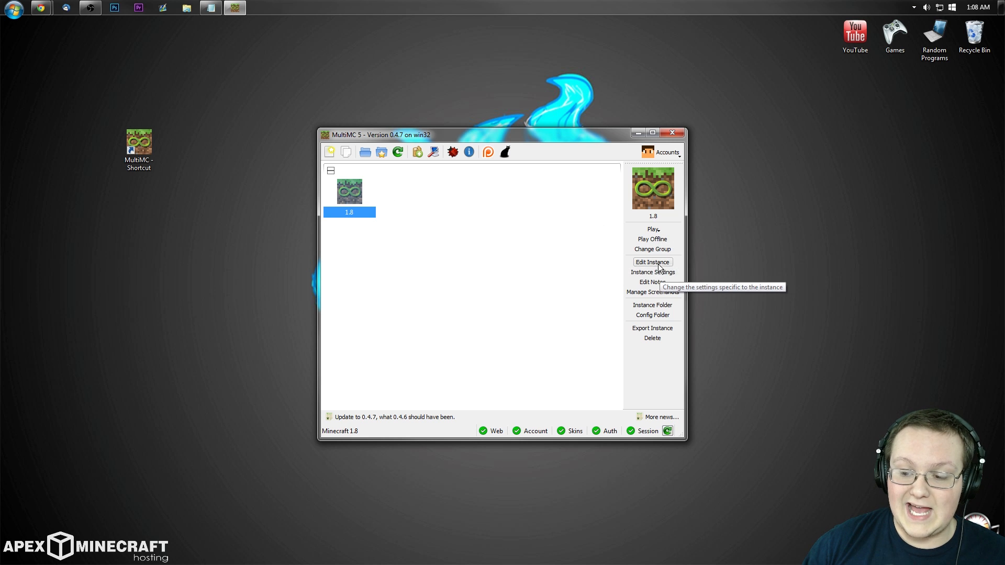
left_click(652, 262)
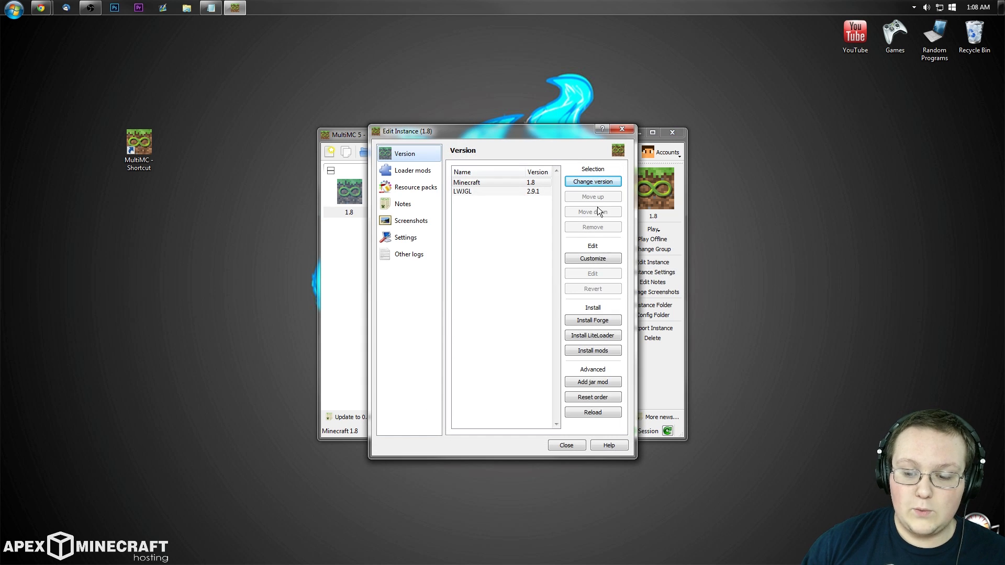
mouse_move(593, 320)
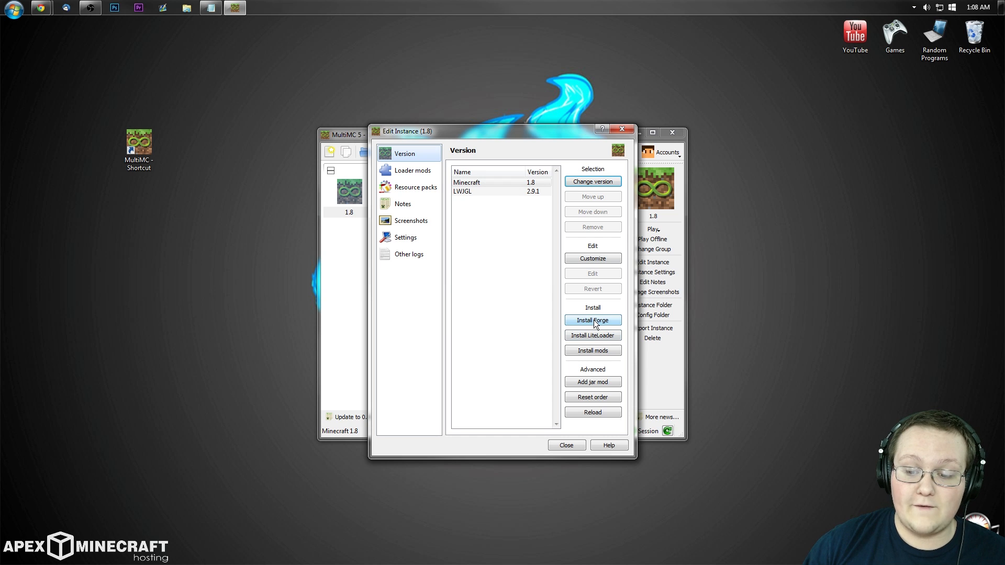
left_click(593, 320)
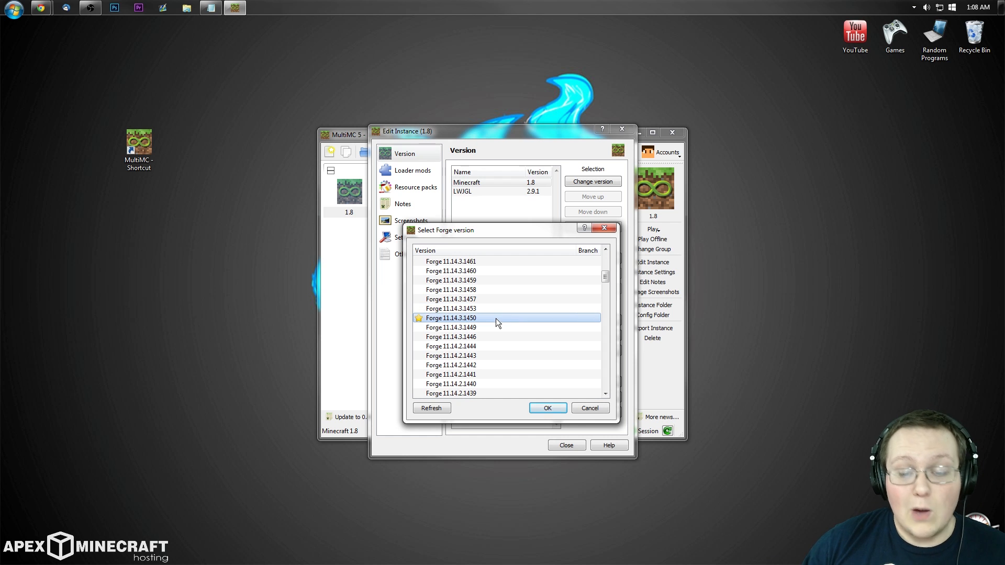
mouse_move(426, 319)
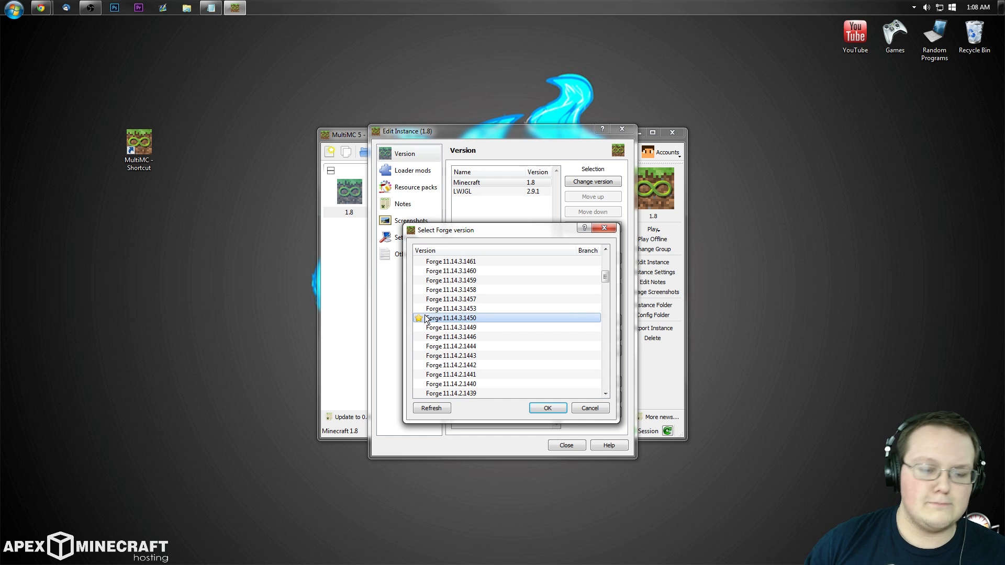
mouse_move(432, 323)
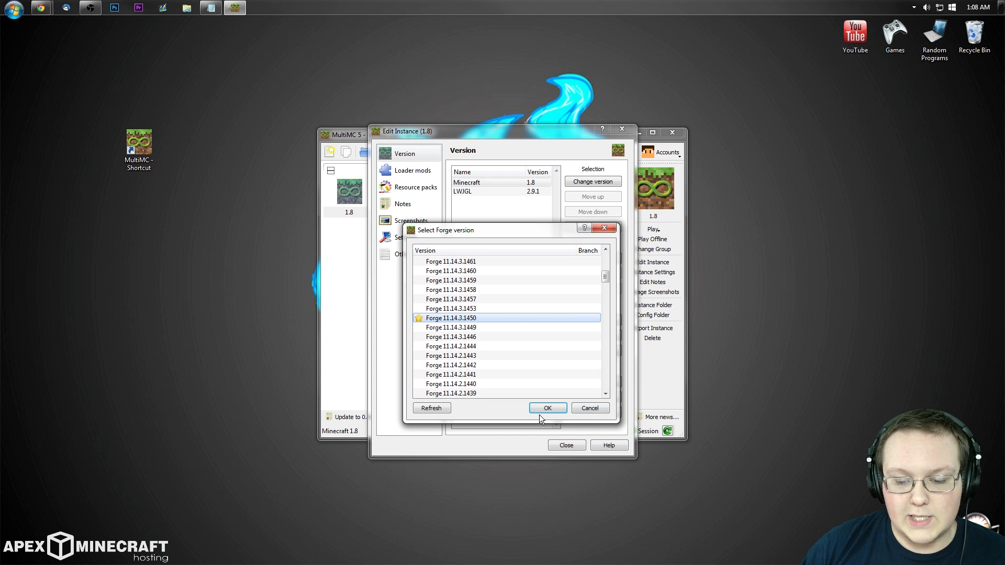
left_click(547, 408)
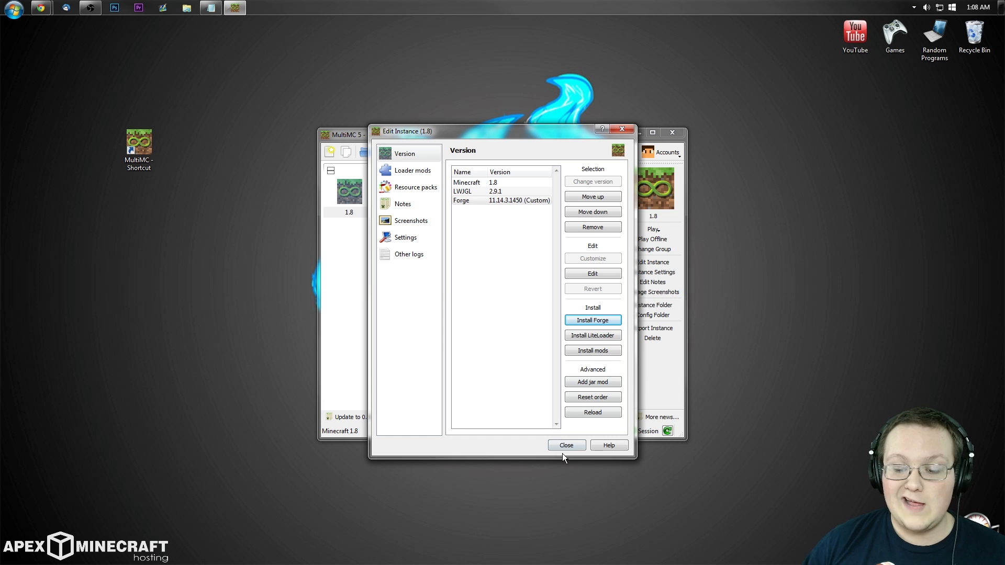
left_click(566, 445)
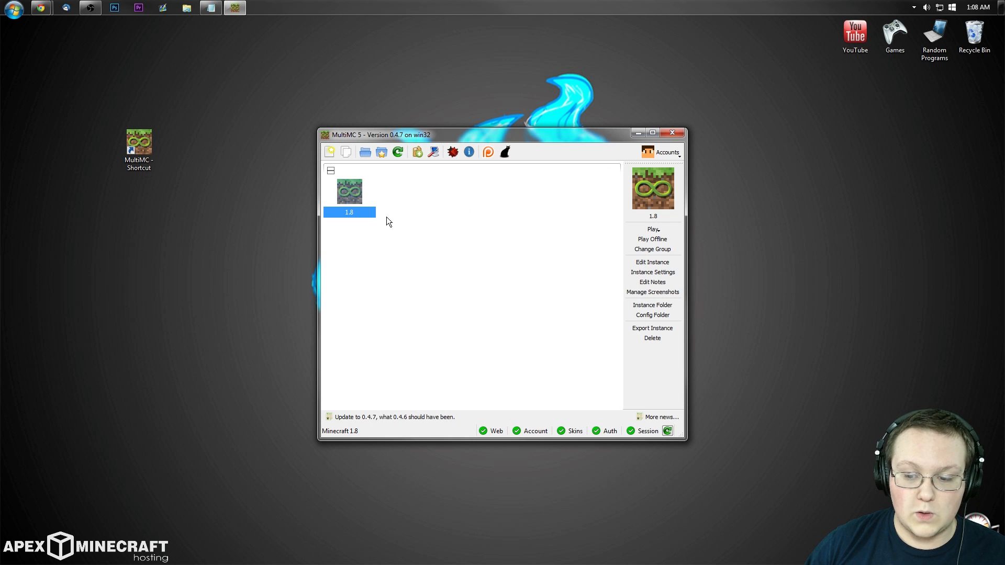
Play the 1.8 instance and check the Mods list on the Forge title screen
left_click(652, 229)
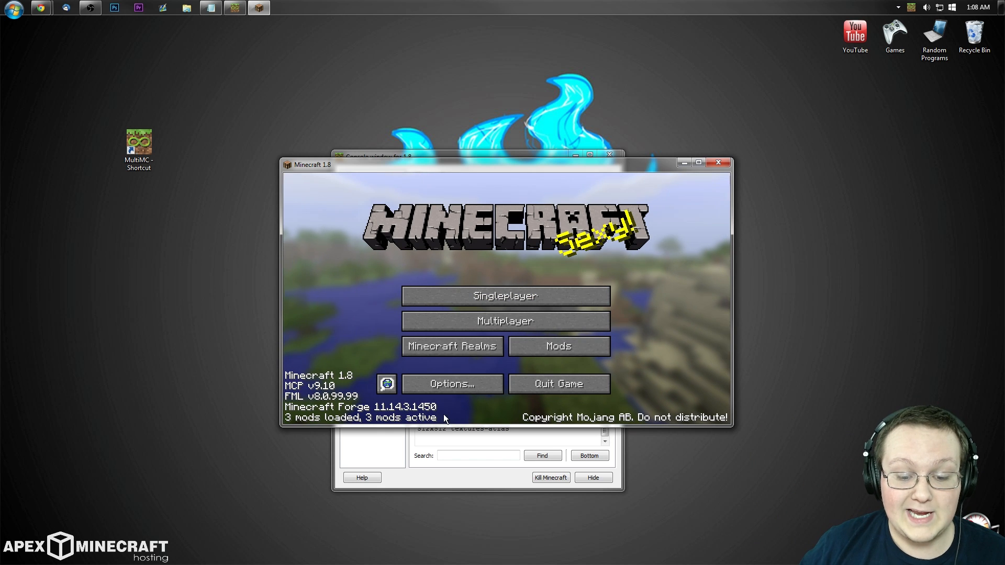
left_click(558, 346)
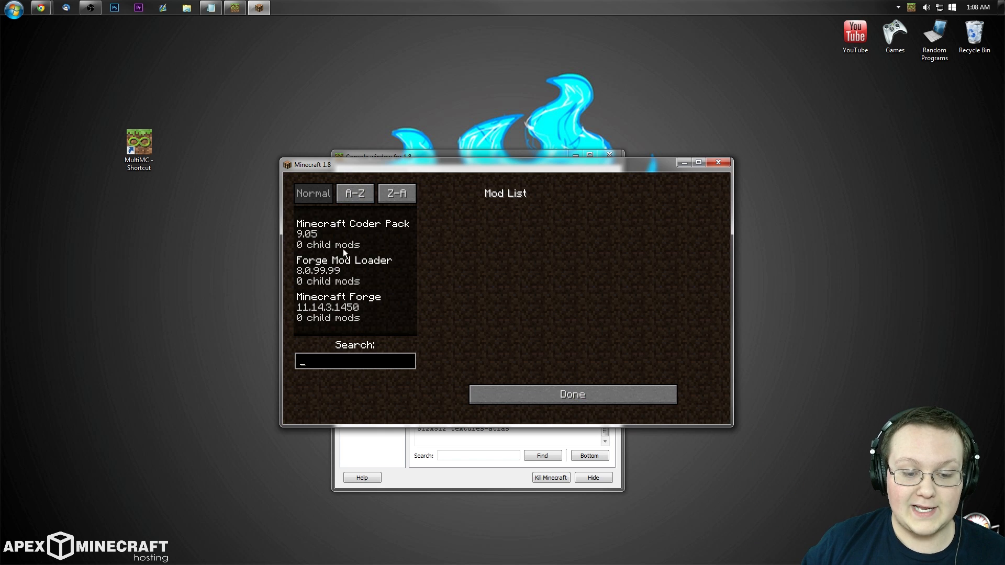
left_click(572, 393)
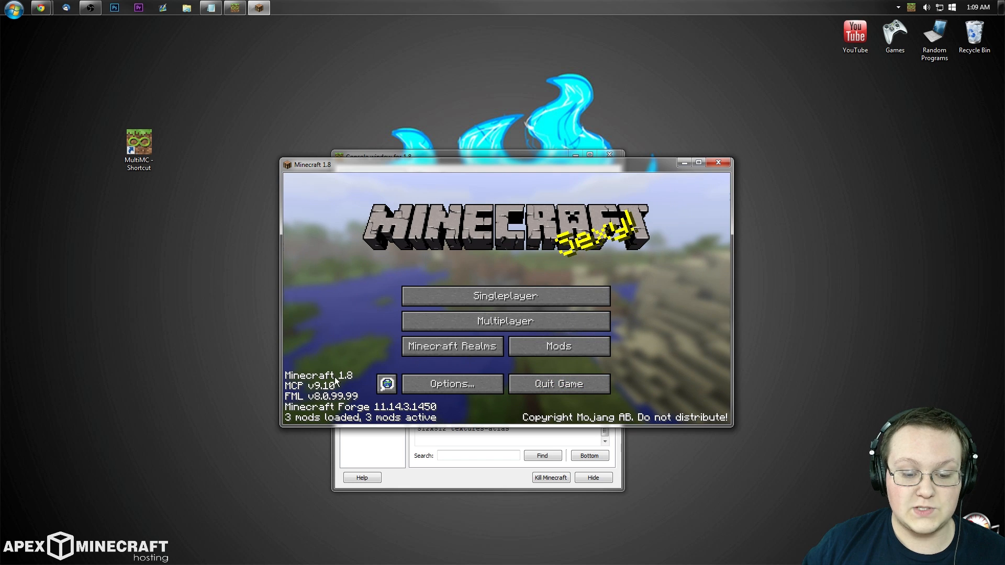